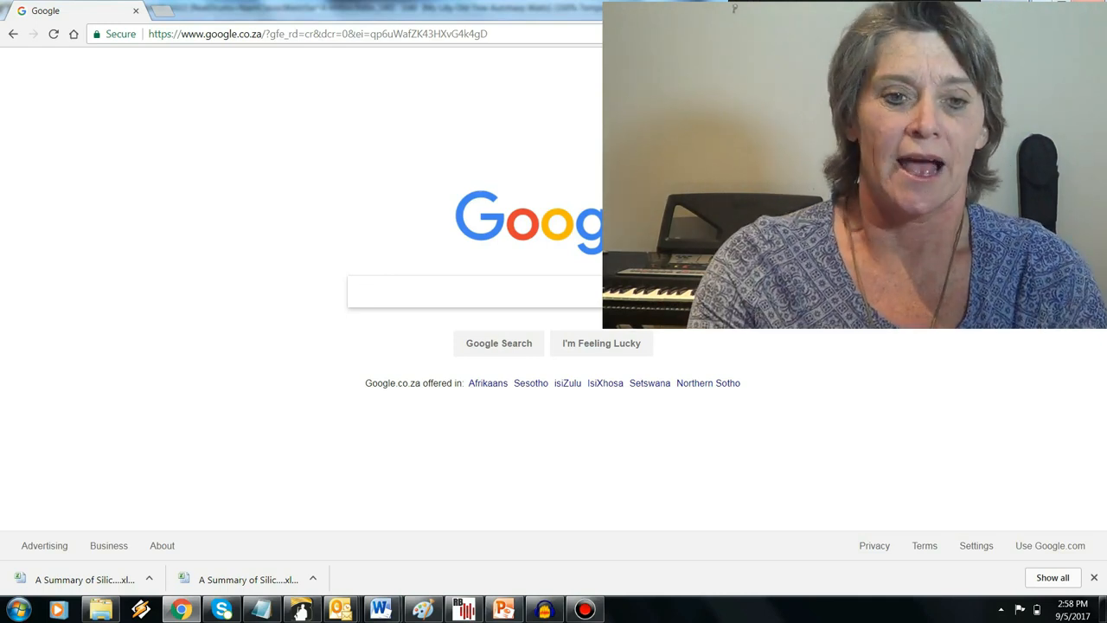
click(309, 34)
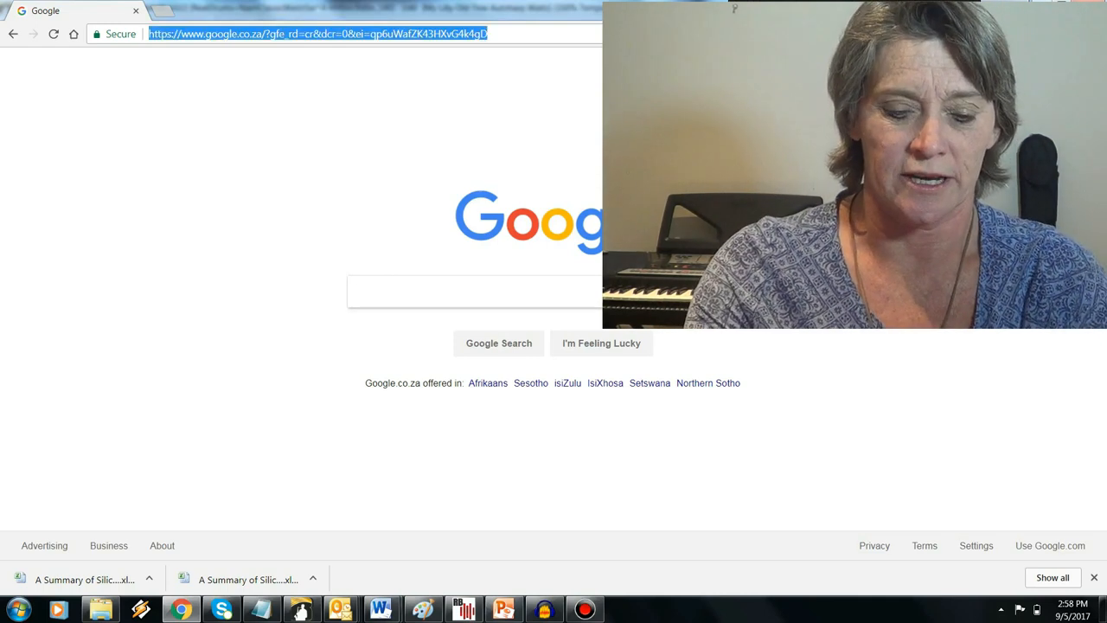
text(www.google.com)
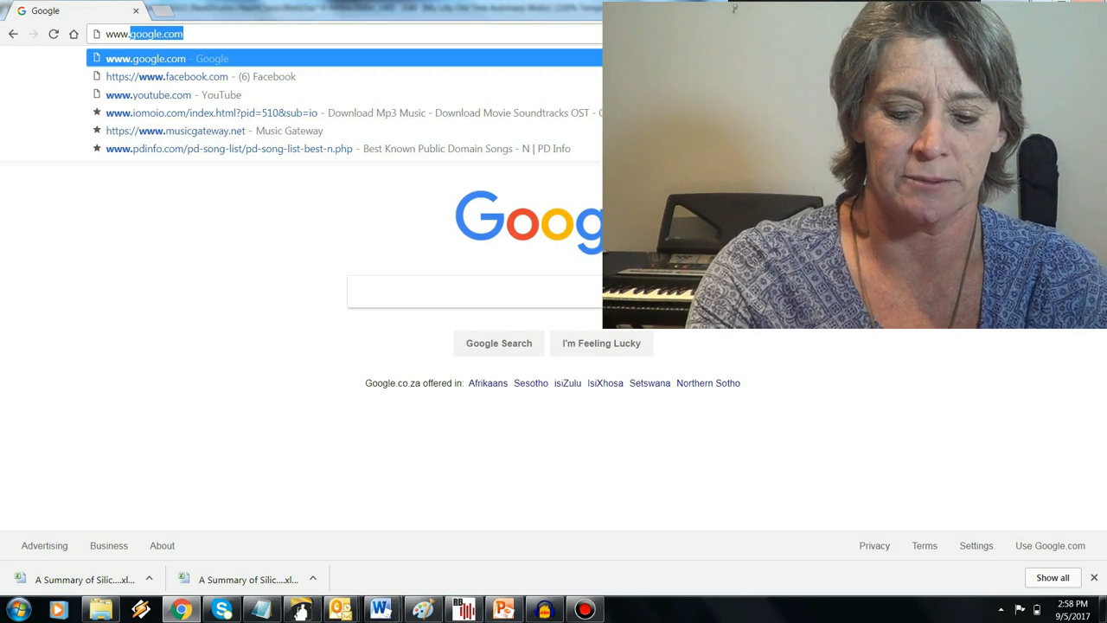
text(www.ultimate-guitar.com)
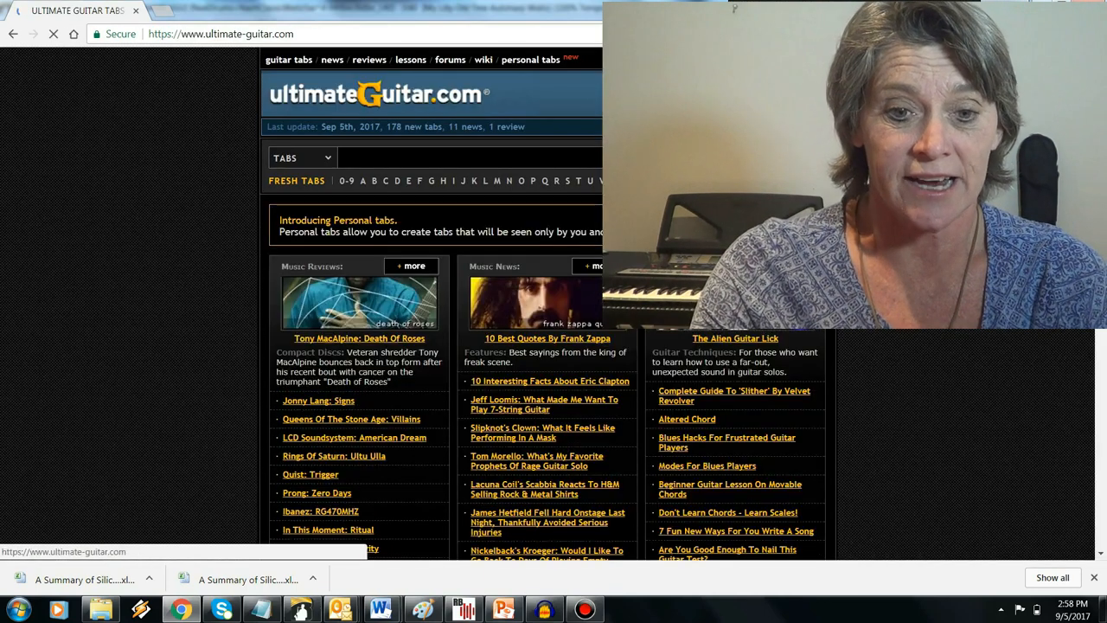
text(amazing grace)
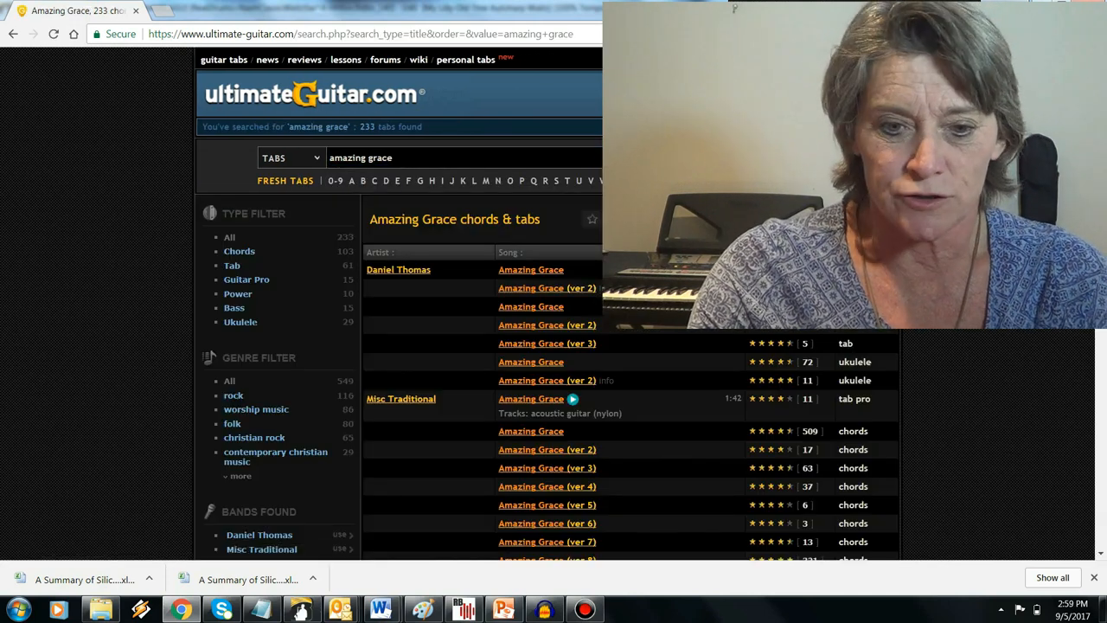
scroll(down, 3)
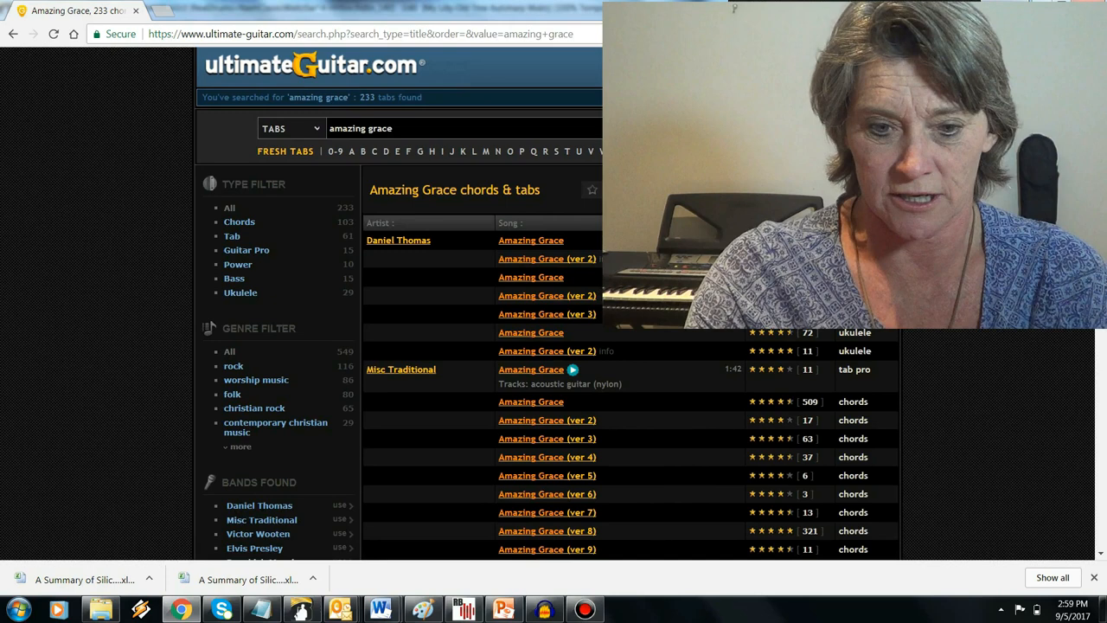
scroll(down, 3)
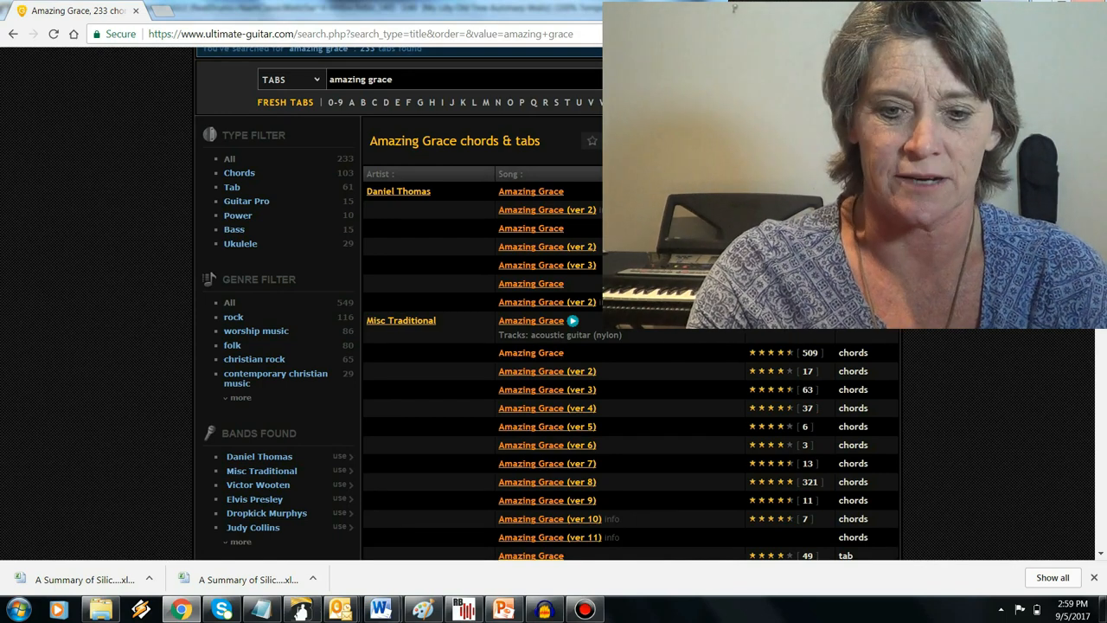
- Open the Misc Traditional 'Amazing Grace' chords page and scroll down it
click(530, 320)
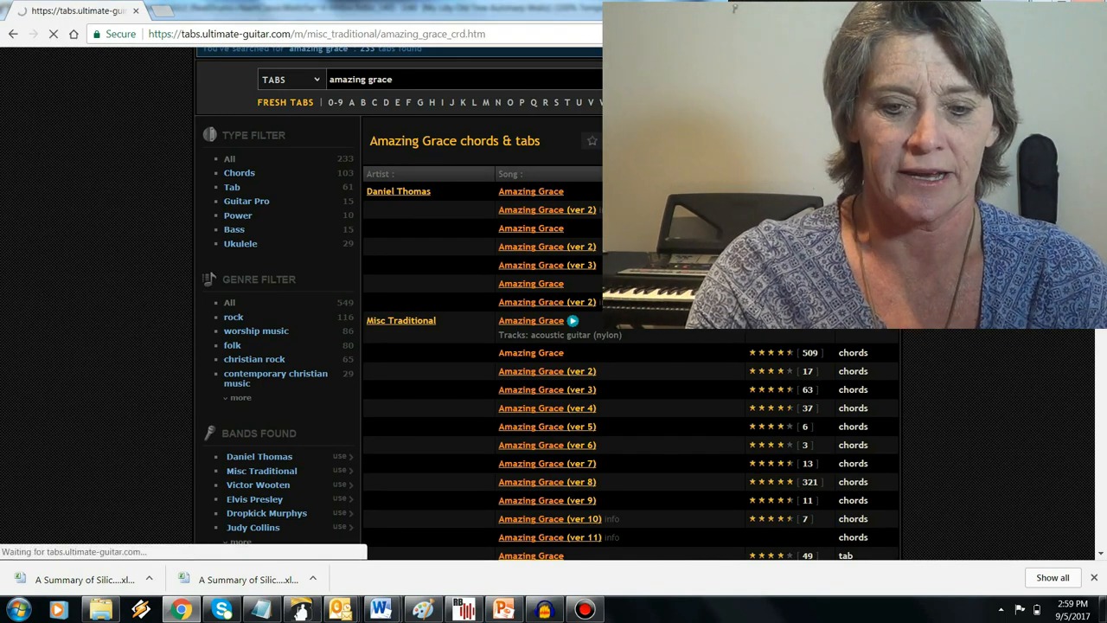
click(530, 320)
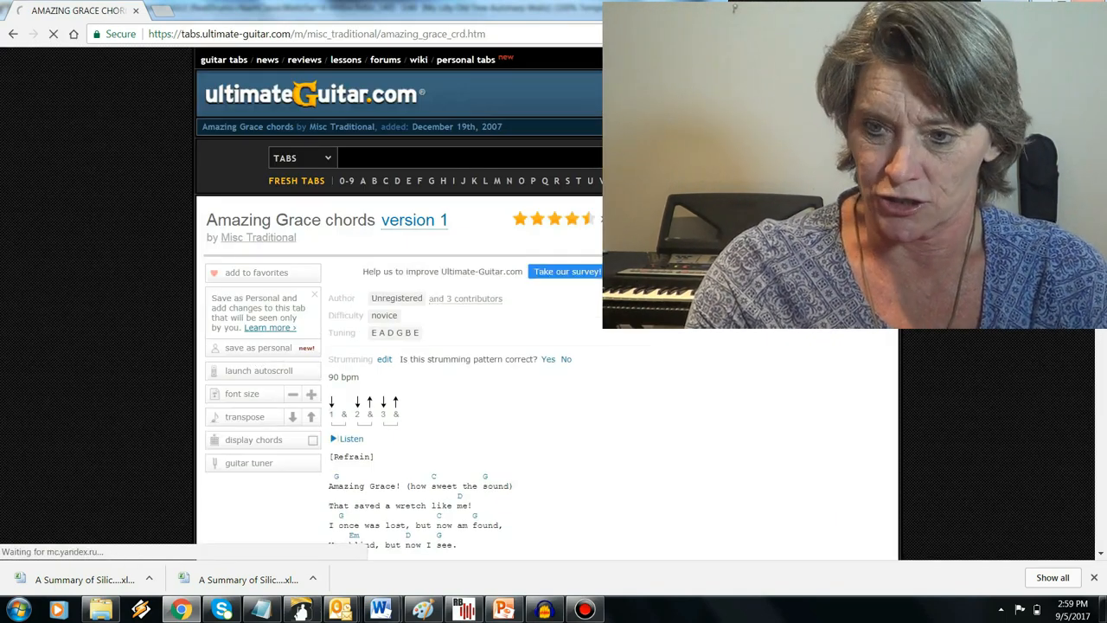
scroll(down, 3)
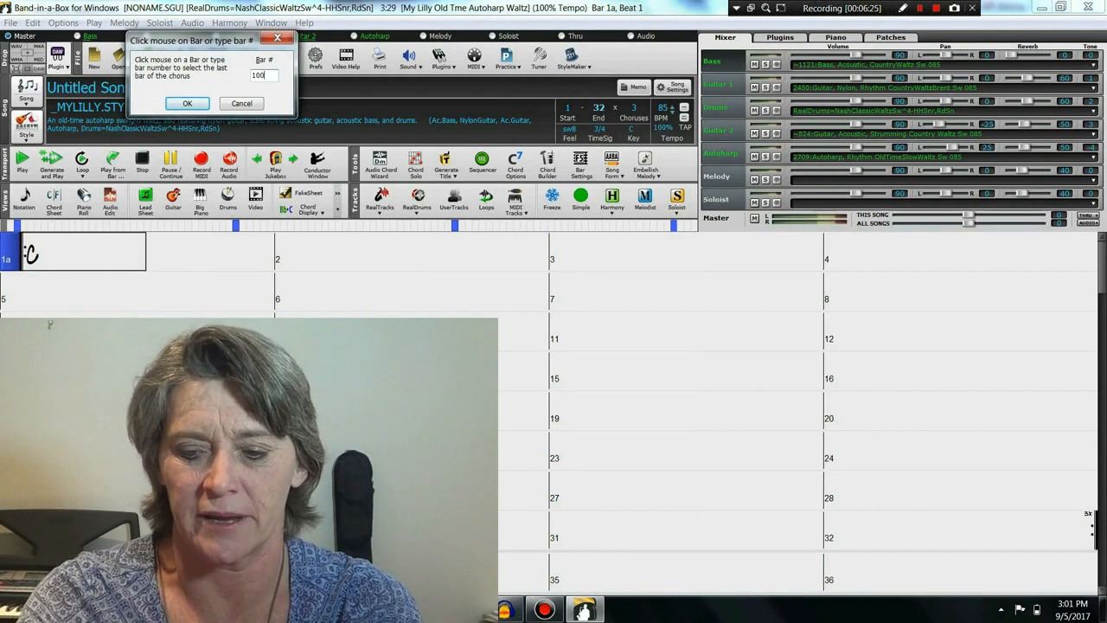
- Confirm bar 100 as the chorus end and open the StylePicker from Style
click(198, 103)
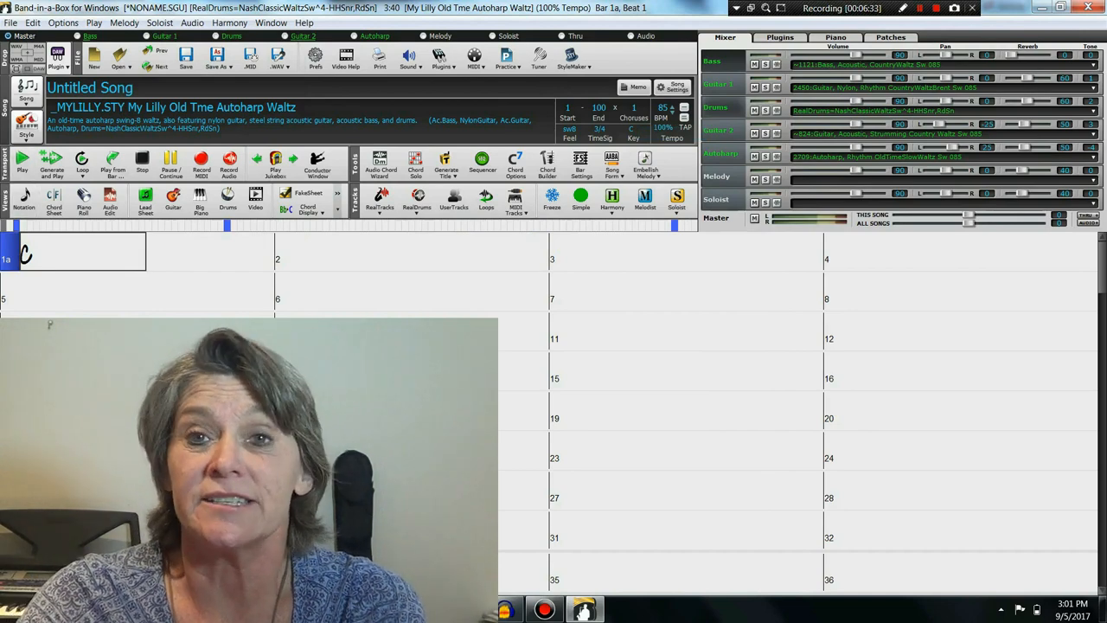
click(28, 134)
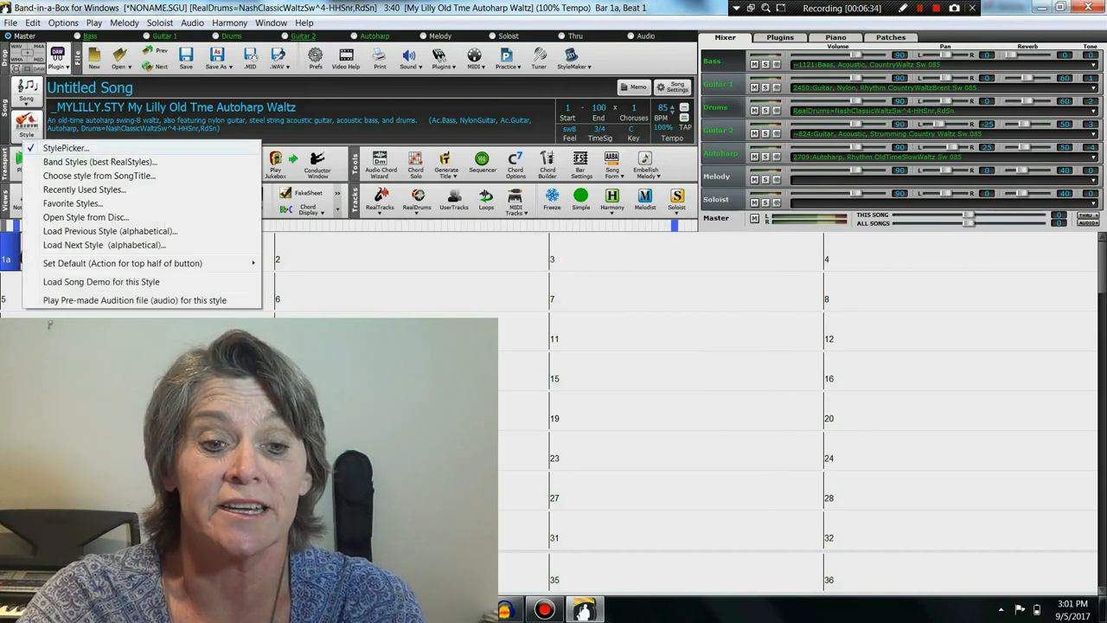
click(65, 162)
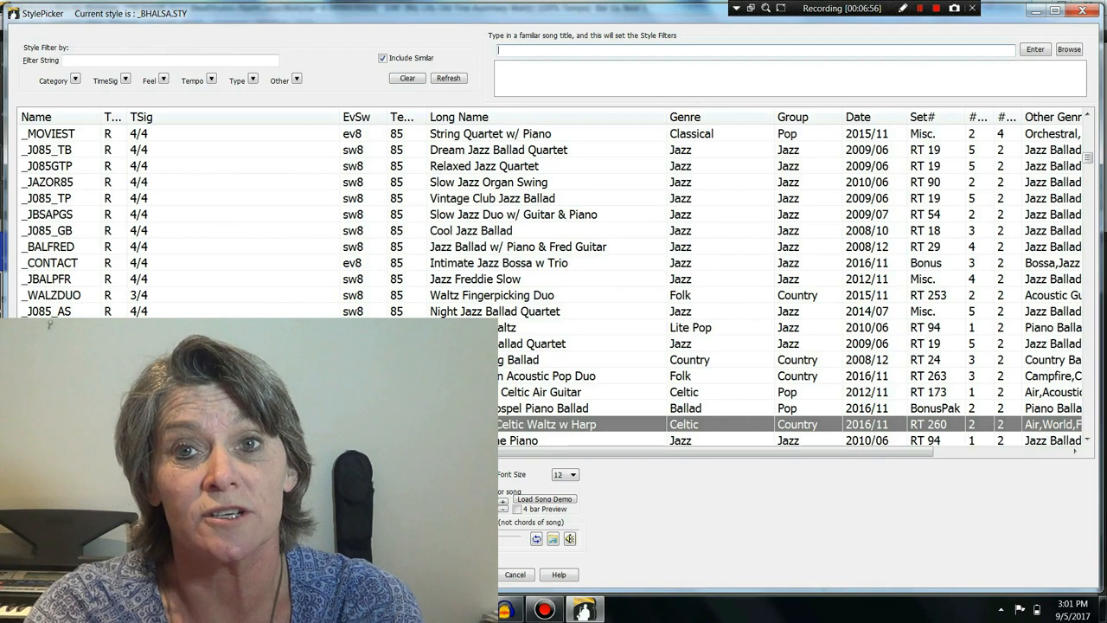
- Search StylePicker for 'amazing grace' and apply the Amazing Grace [American Trad] filters
text(amazin)
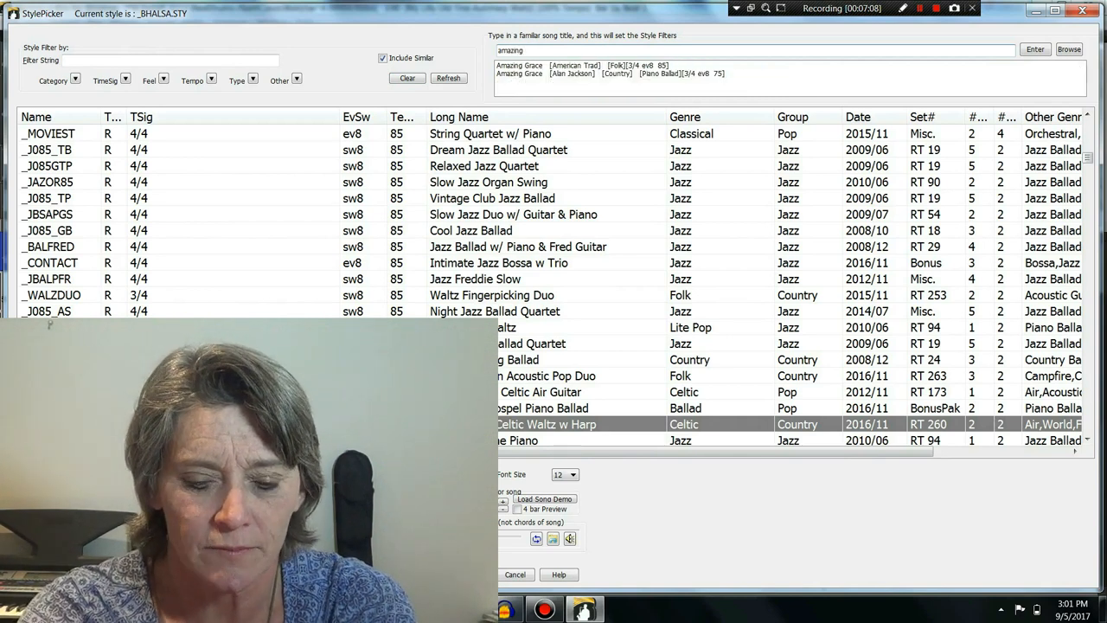
text(grace)
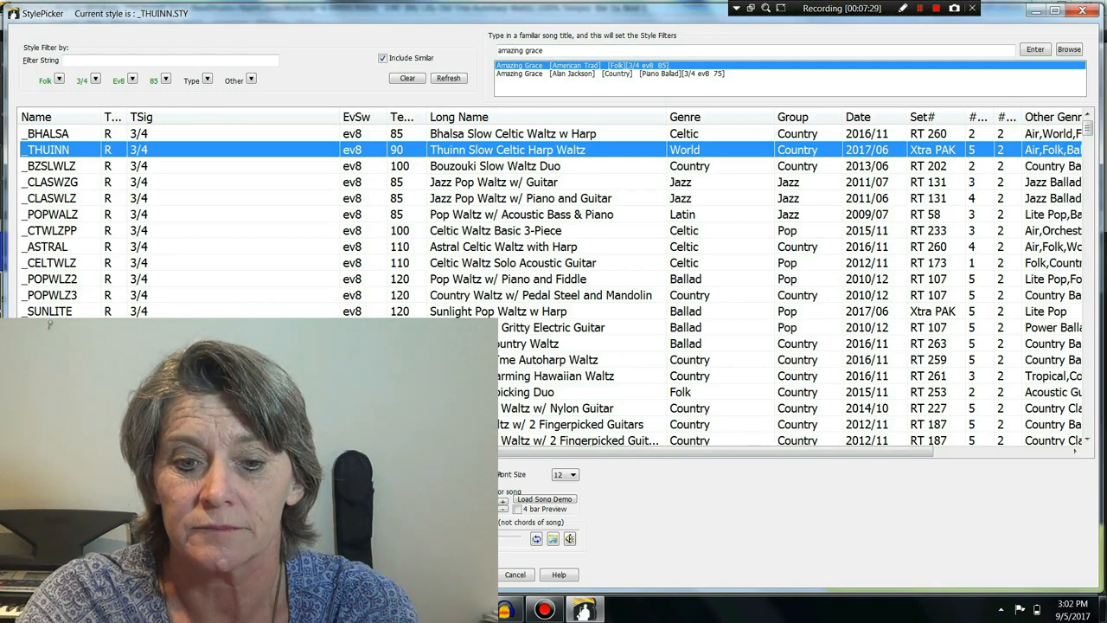
click(544, 360)
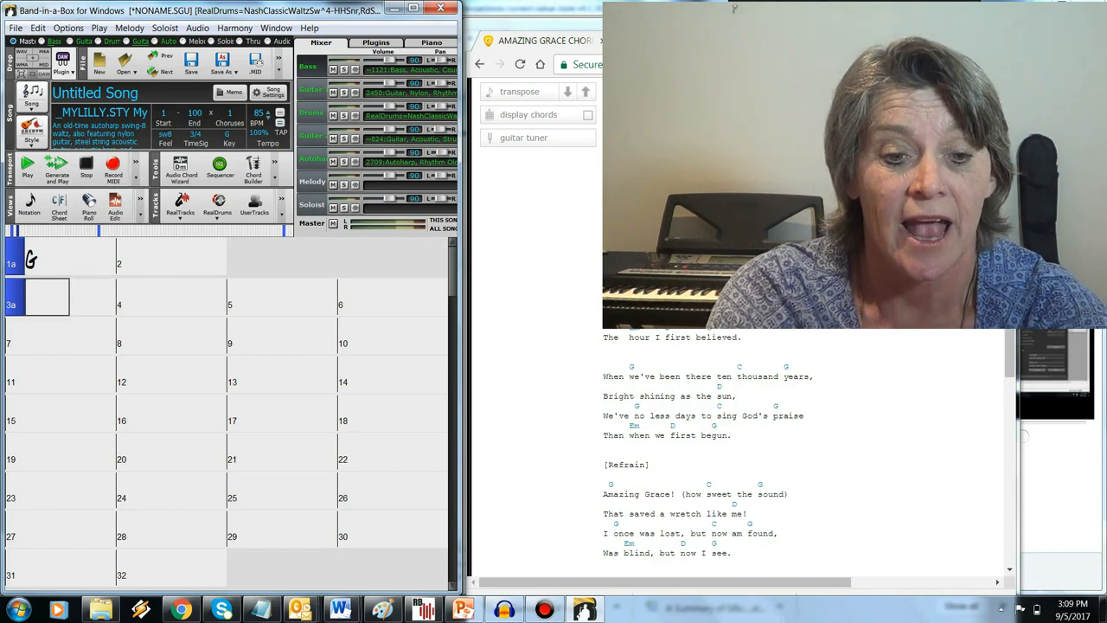
- Enter the Amazing Grace chords into bars 3–18, ending Em, D, G, G
text(G)
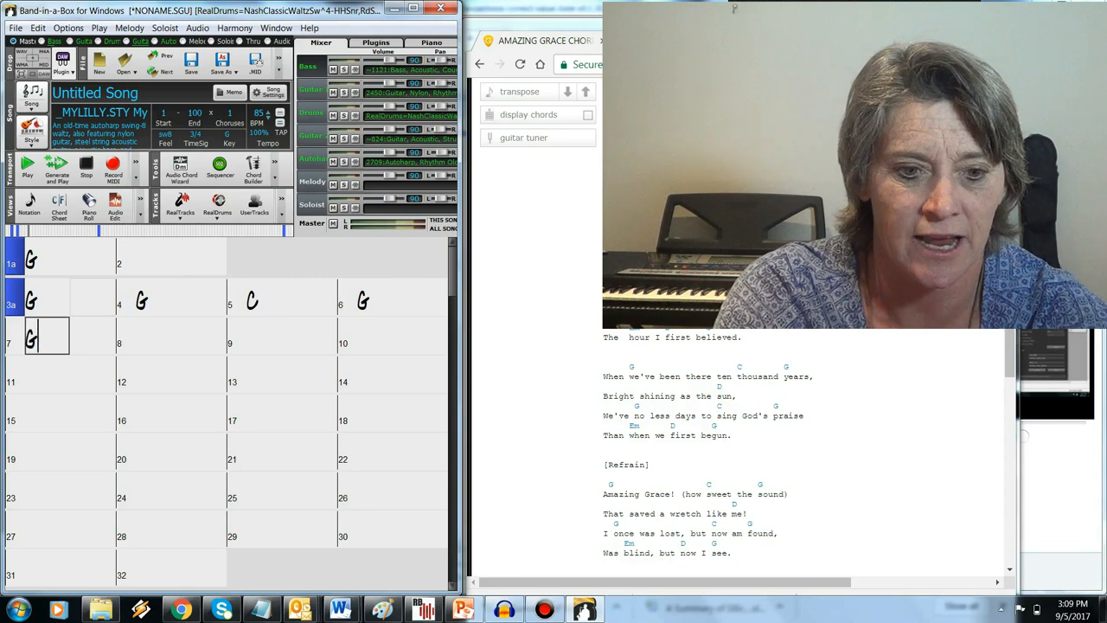
click(268, 336)
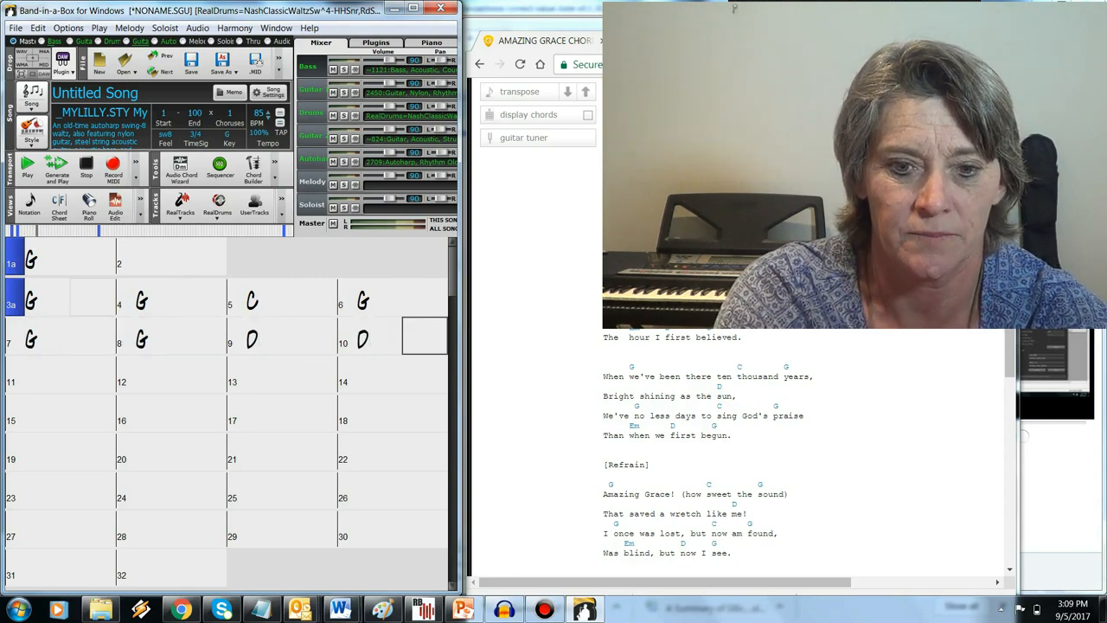
click(146, 378)
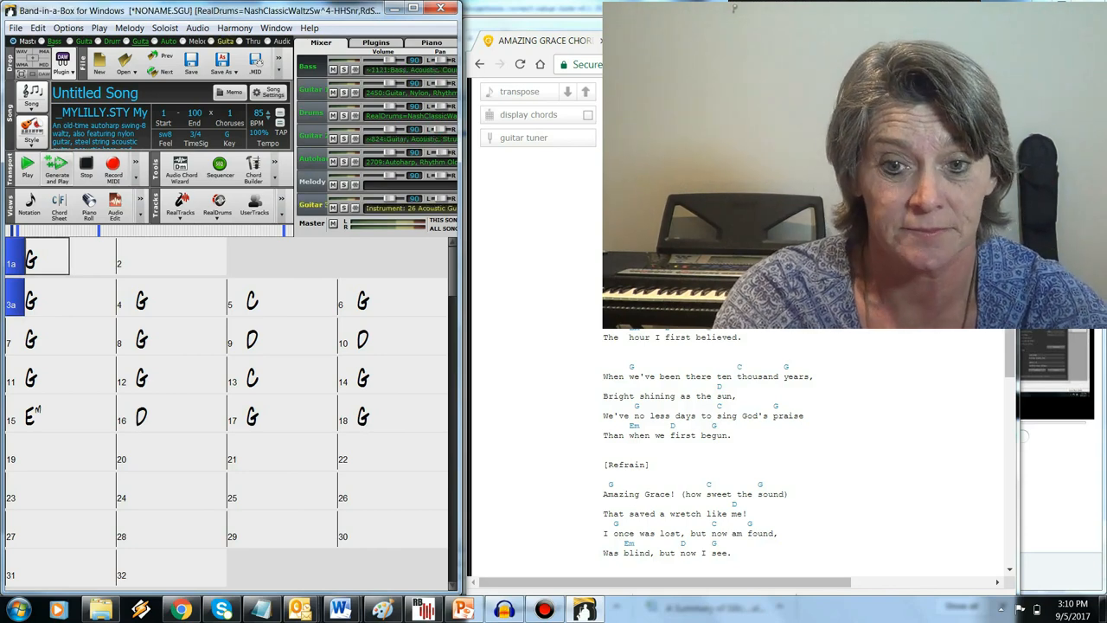
mouse_move(56, 173)
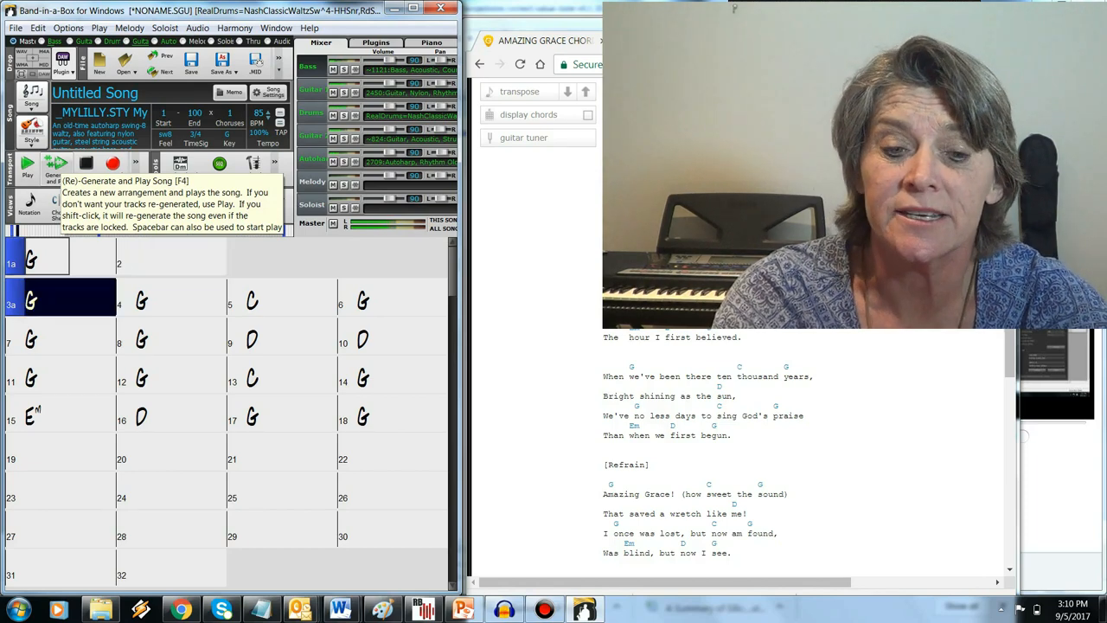
click(141, 300)
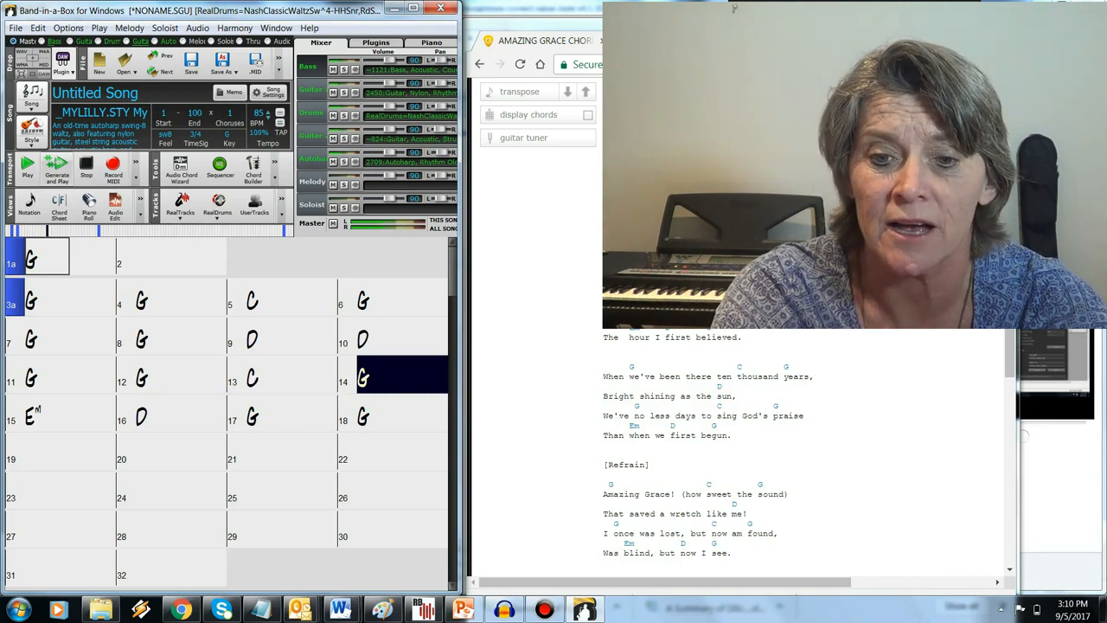
click(39, 419)
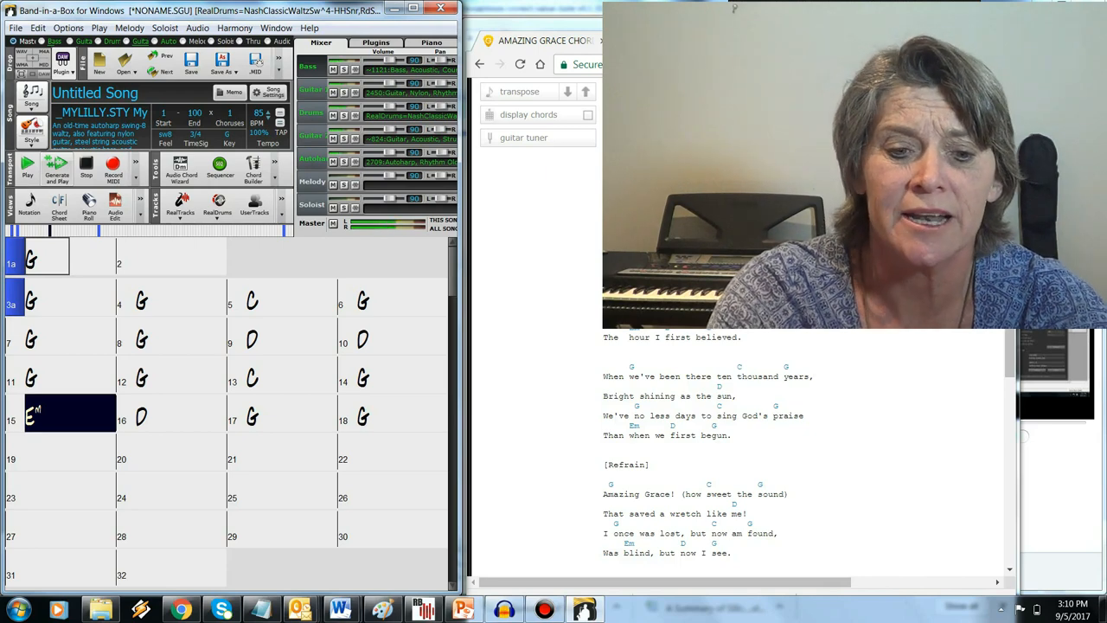
click(173, 415)
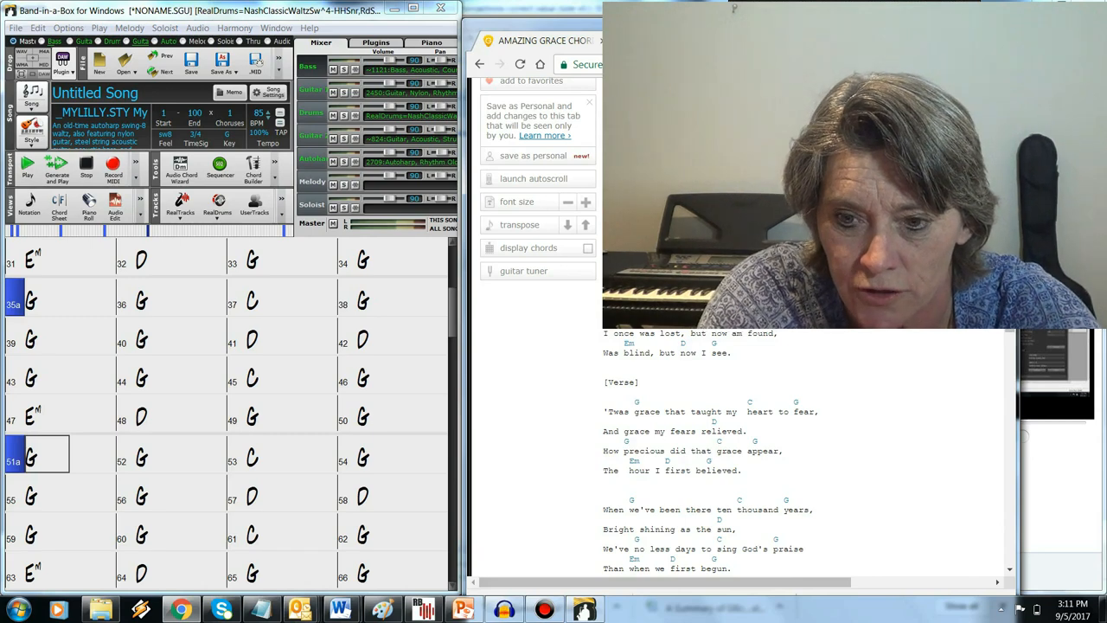
- Scroll down the Chord Sheet through the repeated verse chords to bar 66
scroll(down, 3)
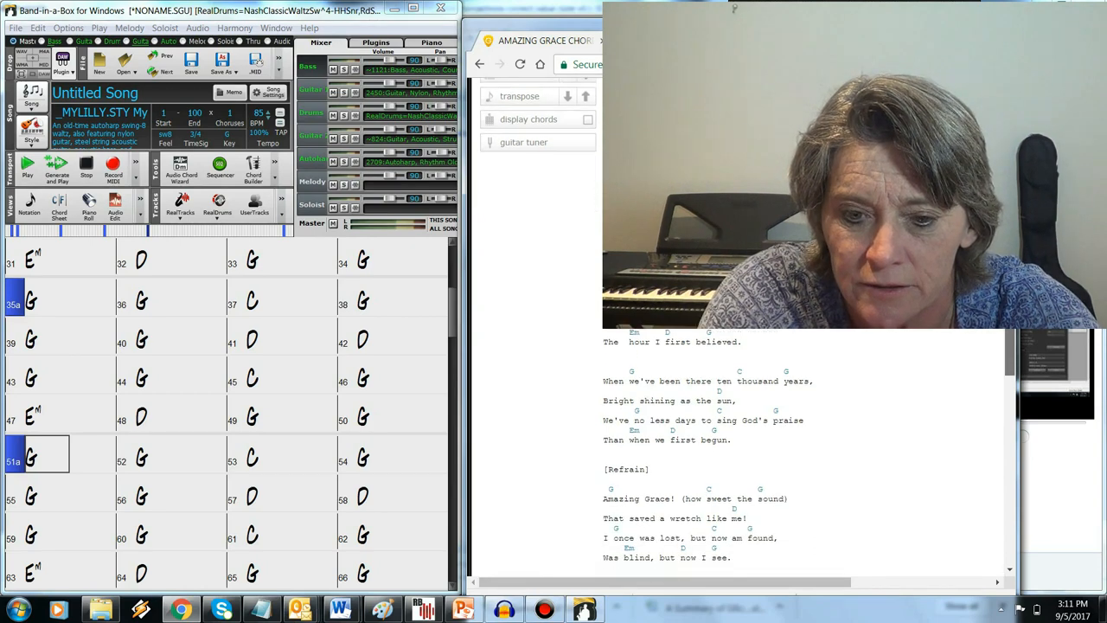
scroll(down, 3)
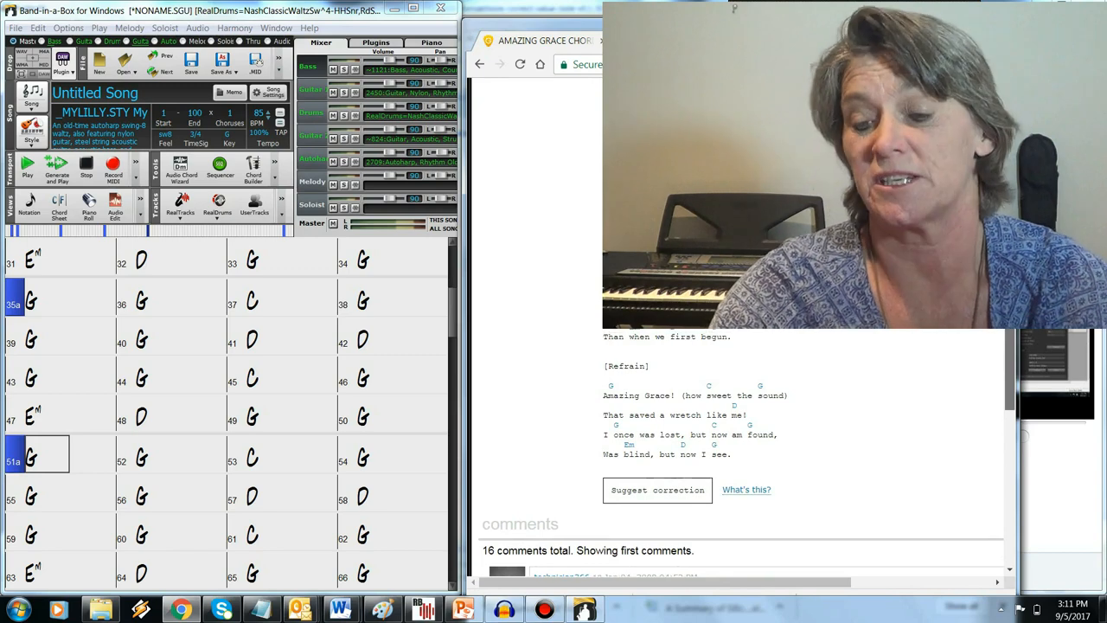
scroll(down, 3)
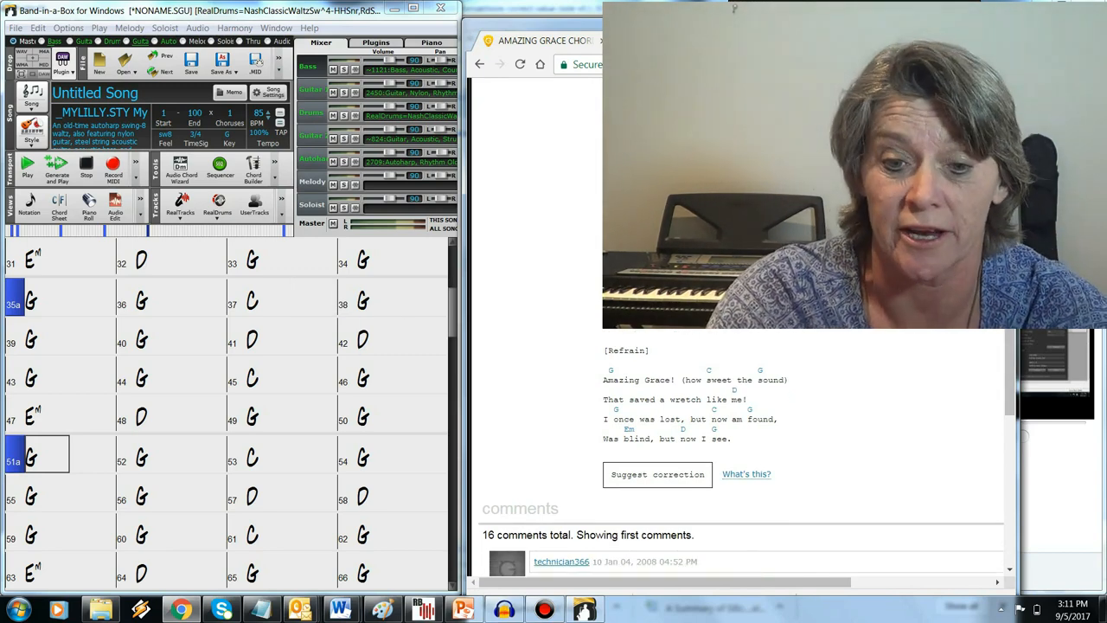
scroll(down, 3)
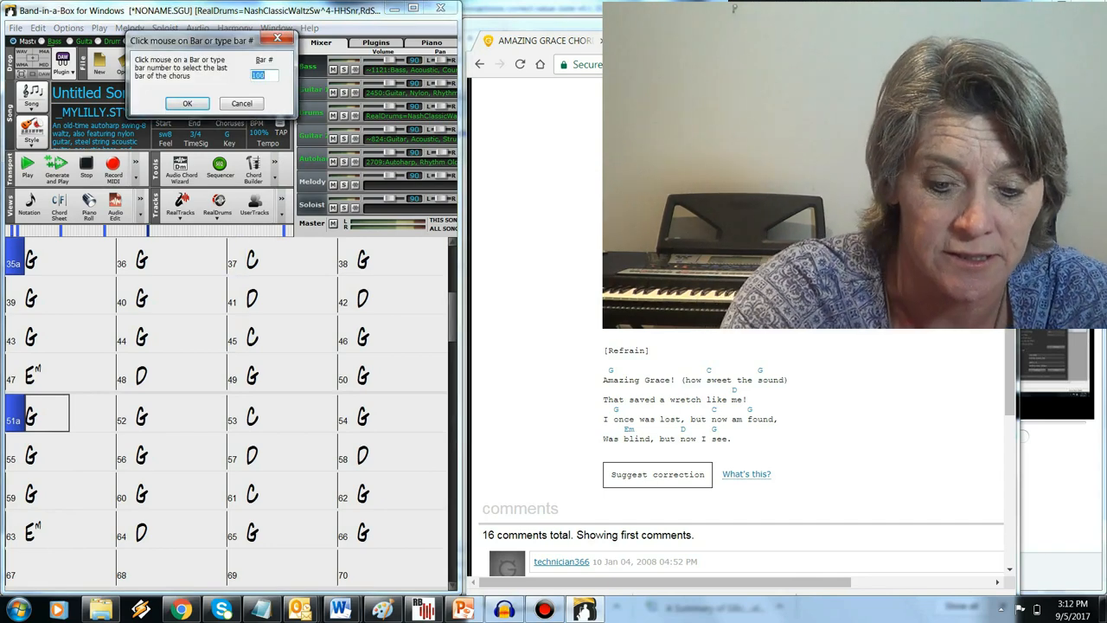
- Confirm bar 66 as the last bar of the chorus
click(198, 102)
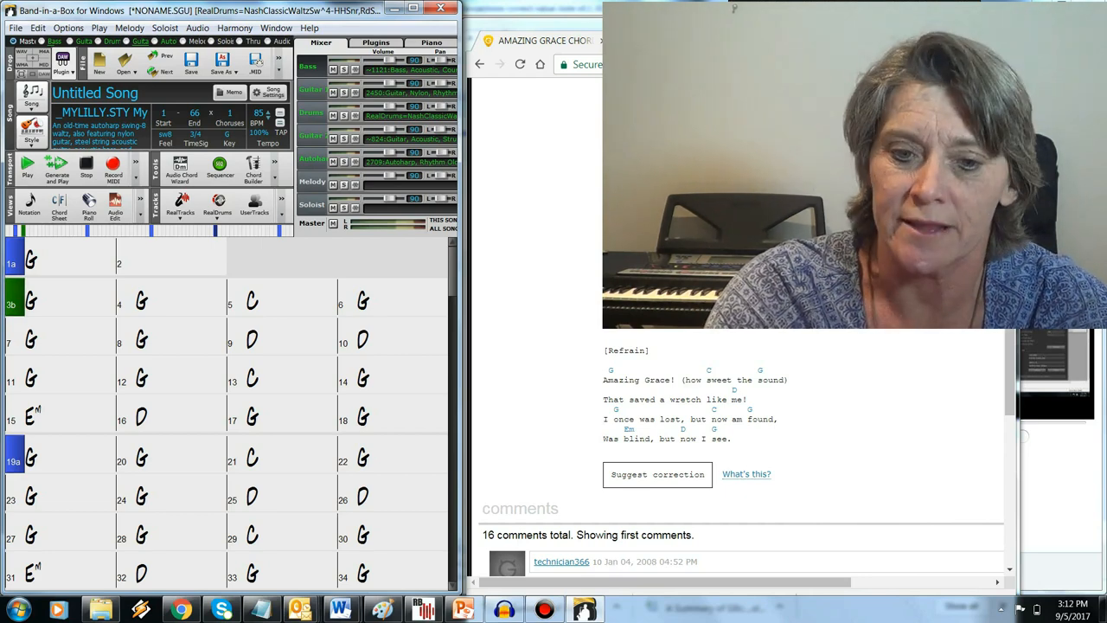
scroll(down, 3)
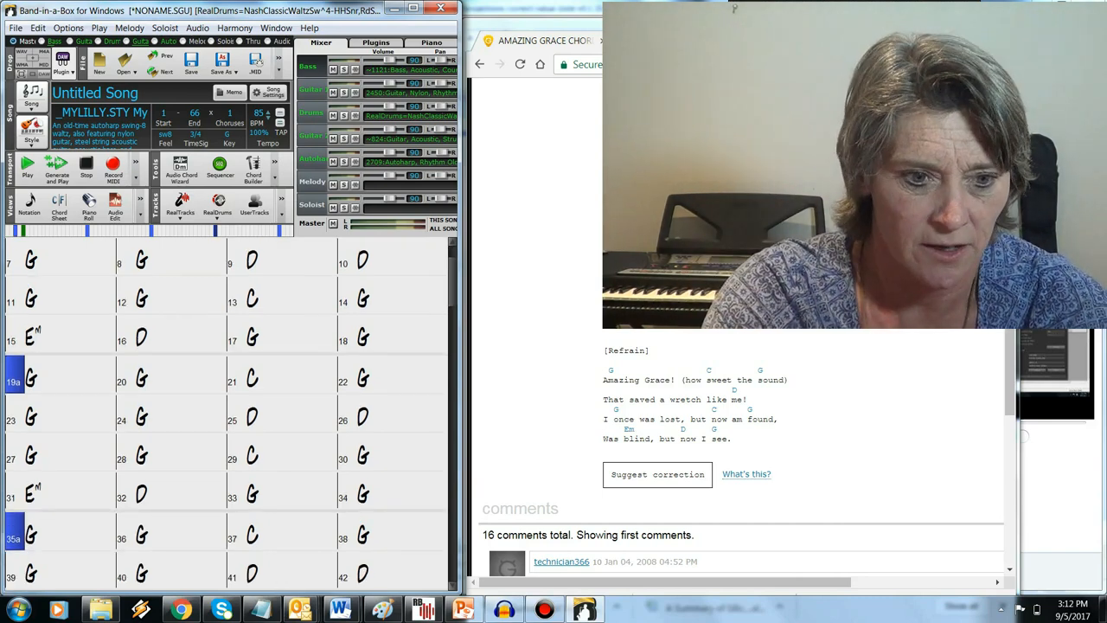
scroll(down, 3)
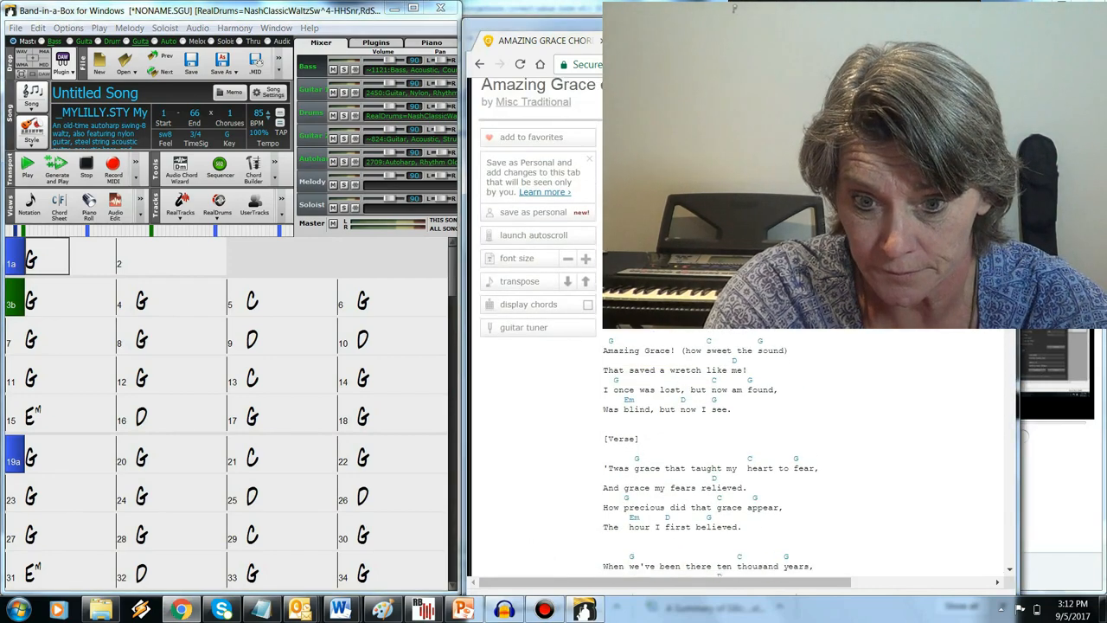
scroll(down, 3)
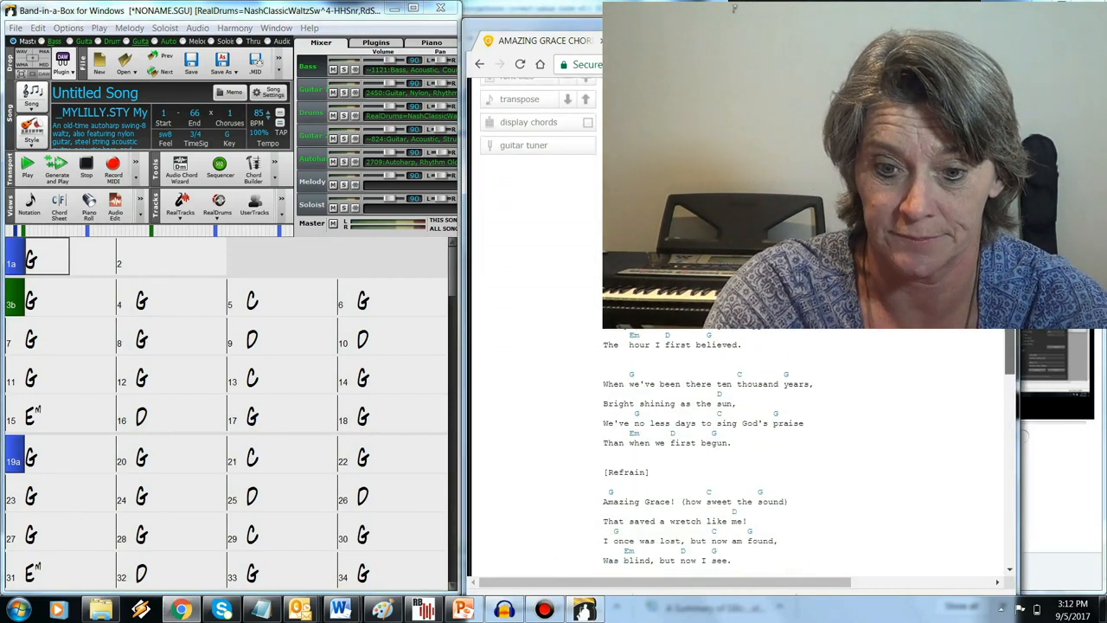
scroll(down, 3)
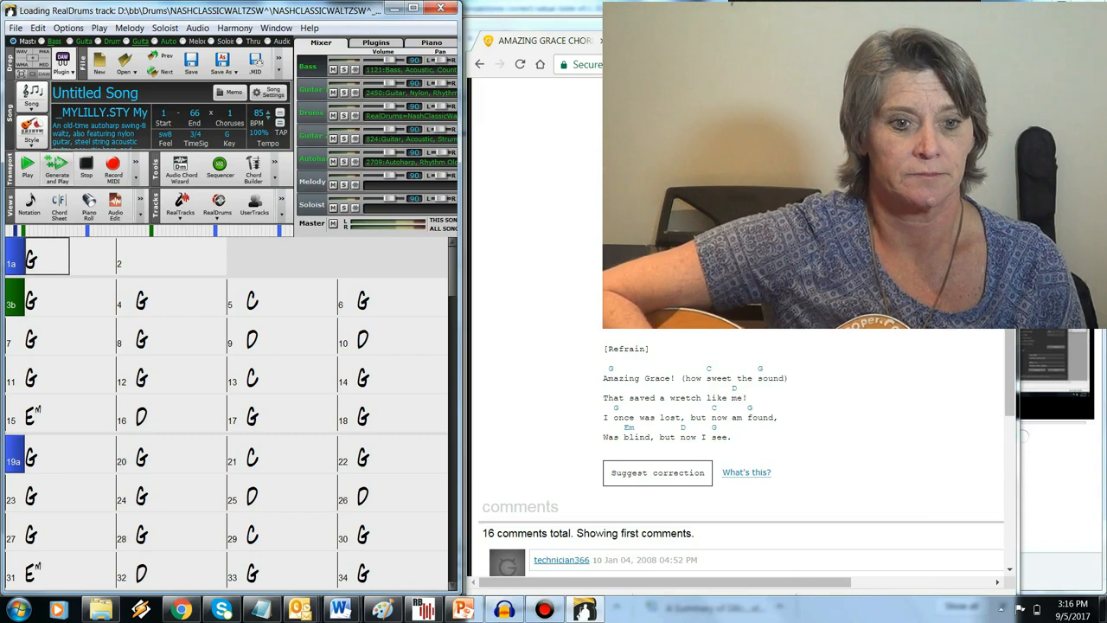
mouse_move(56, 169)
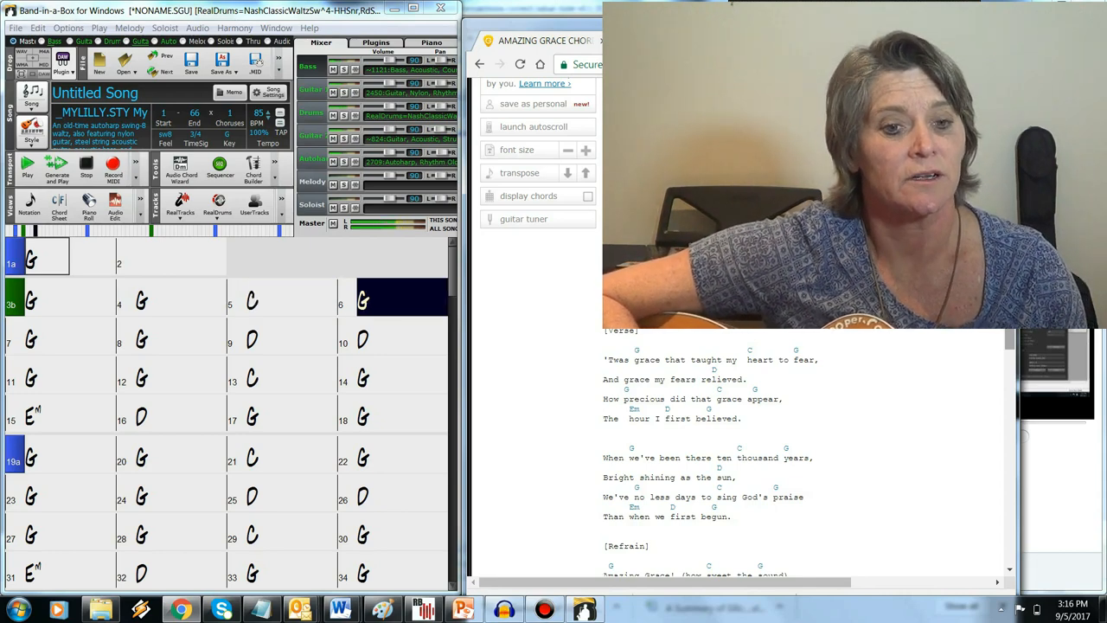
- Generate and play the backing track in G, then transpose the chords to D
click(52, 340)
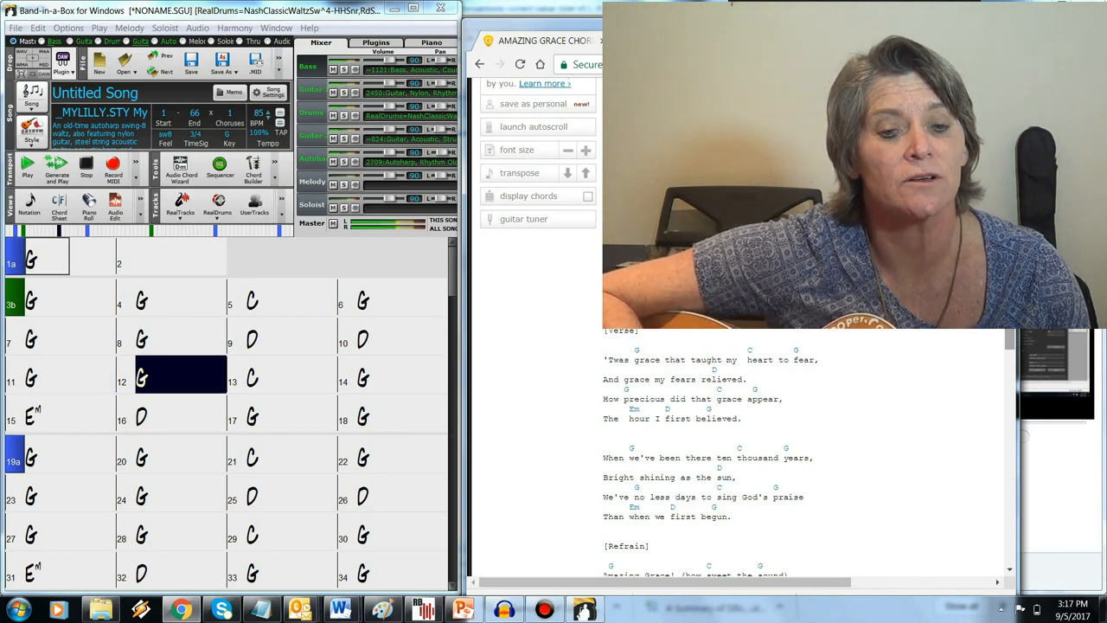
click(268, 375)
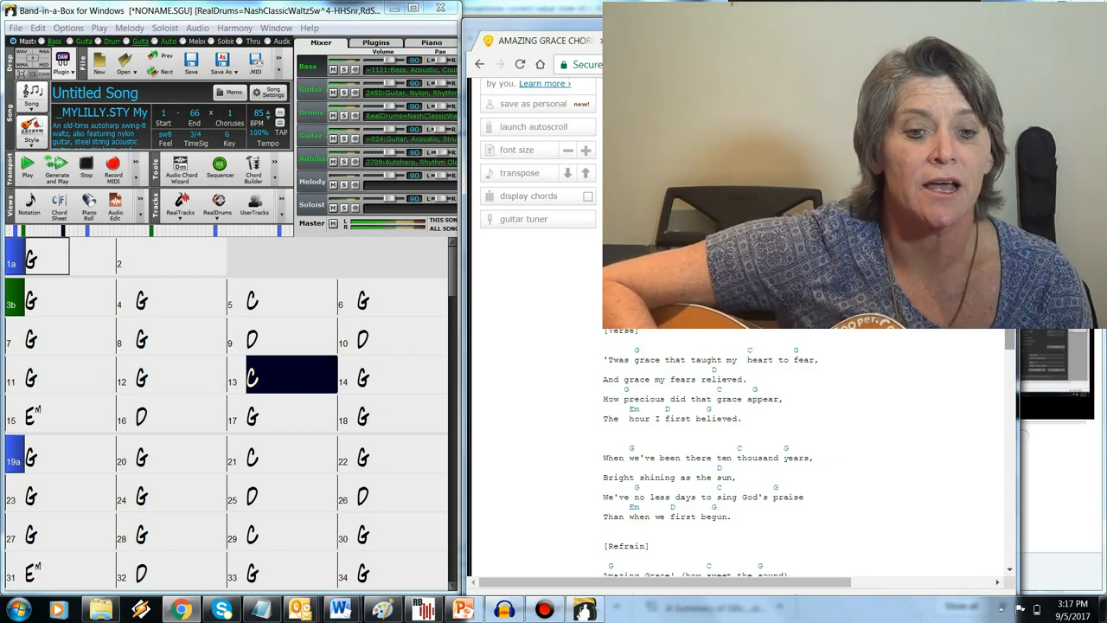
click(401, 375)
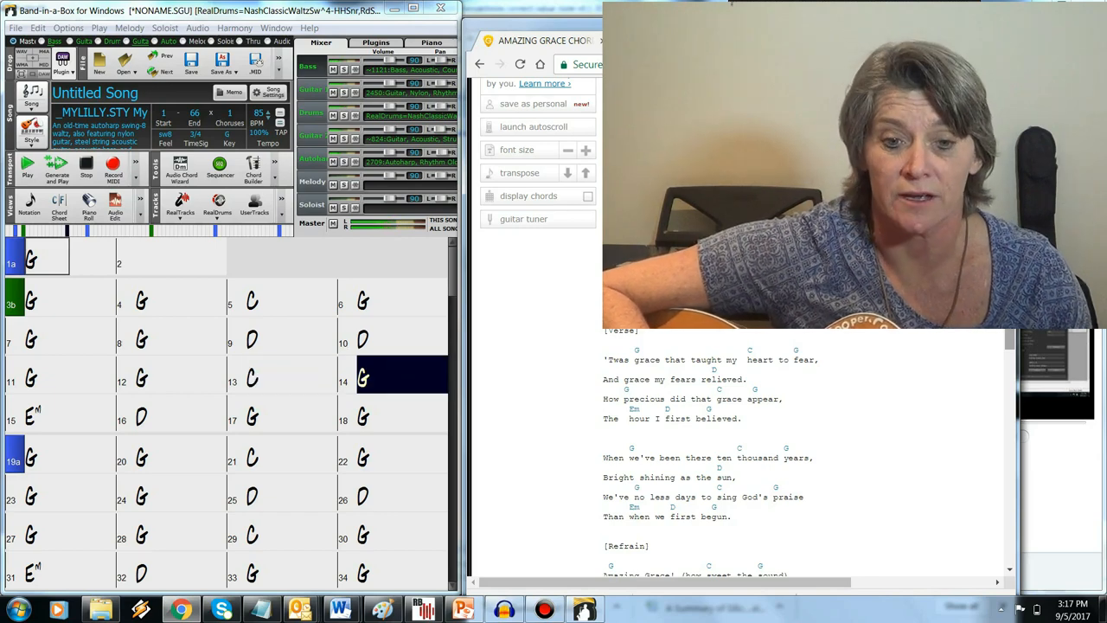
click(35, 414)
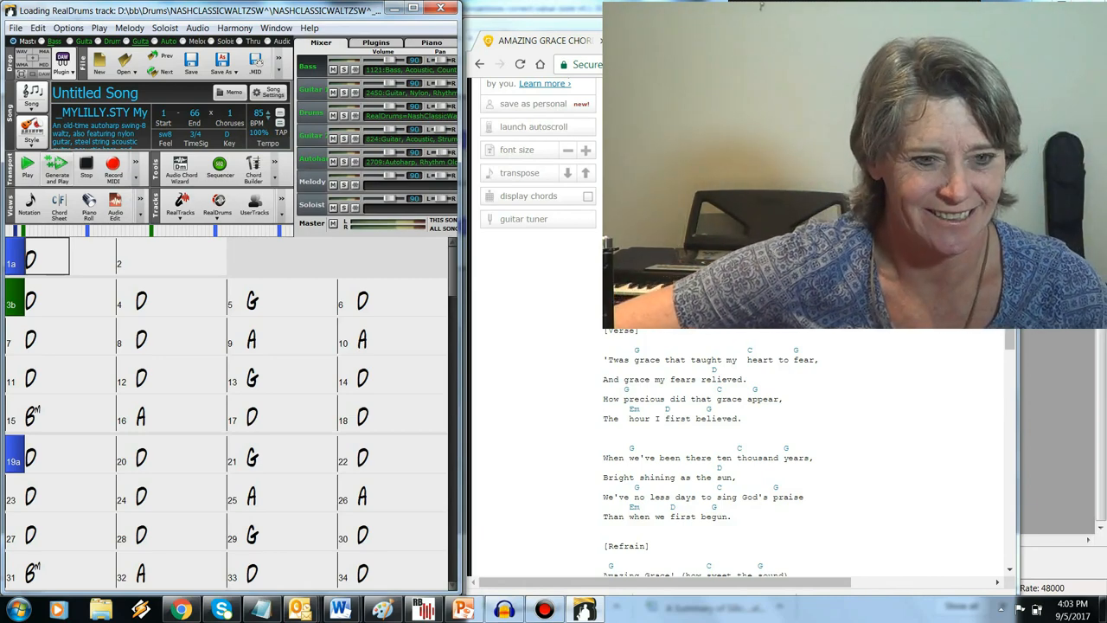
mouse_move(56, 169)
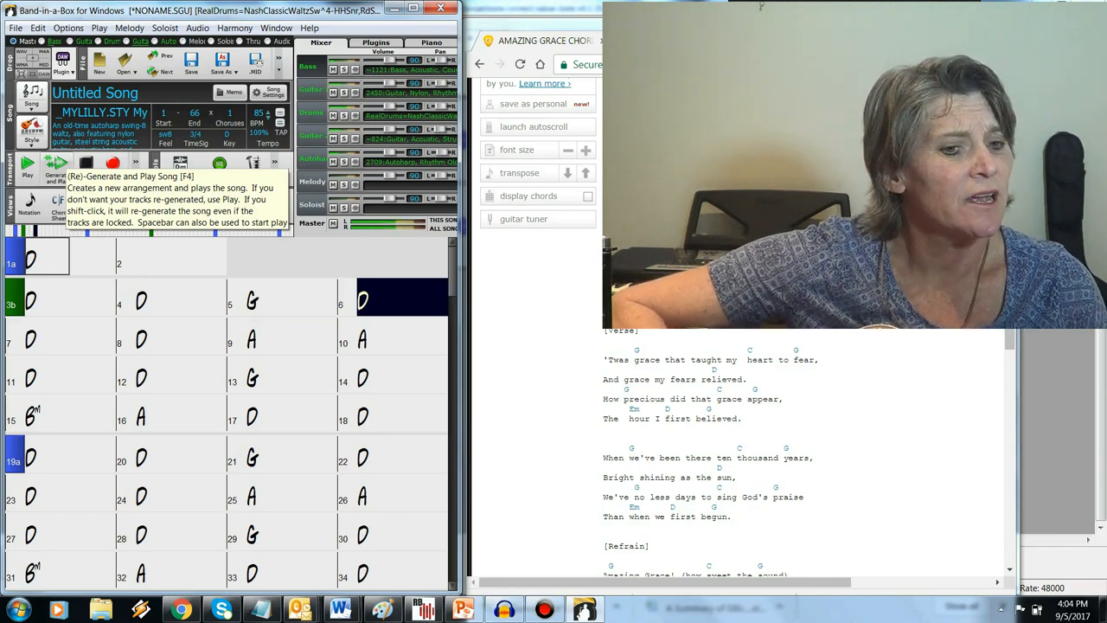
- Regenerate and play the Amazing Grace backing track in the key of D
click(52, 338)
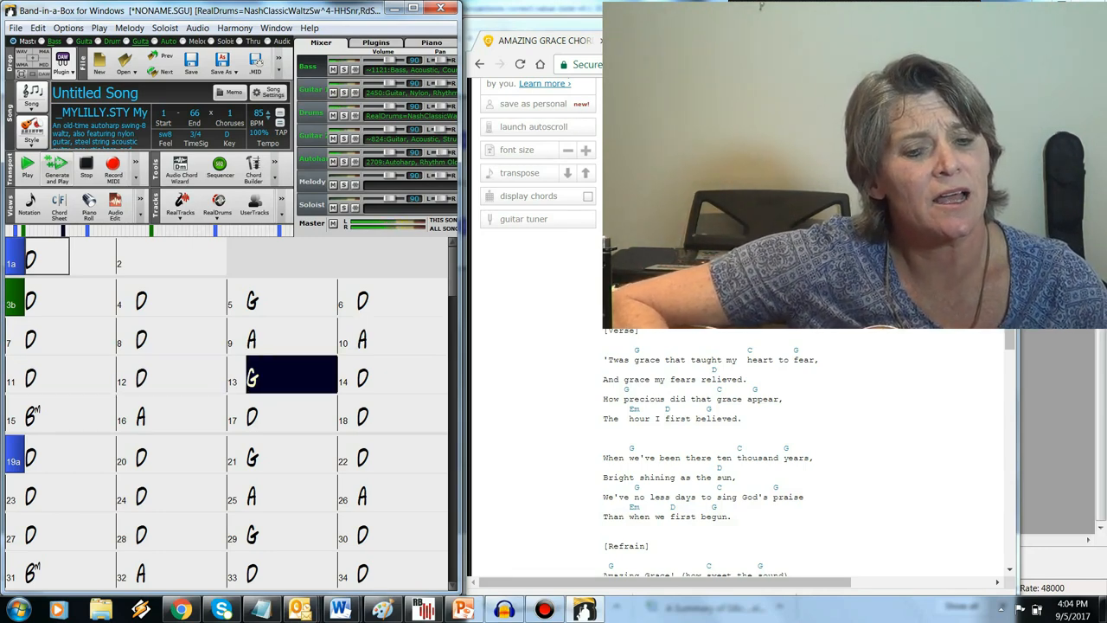
click(398, 374)
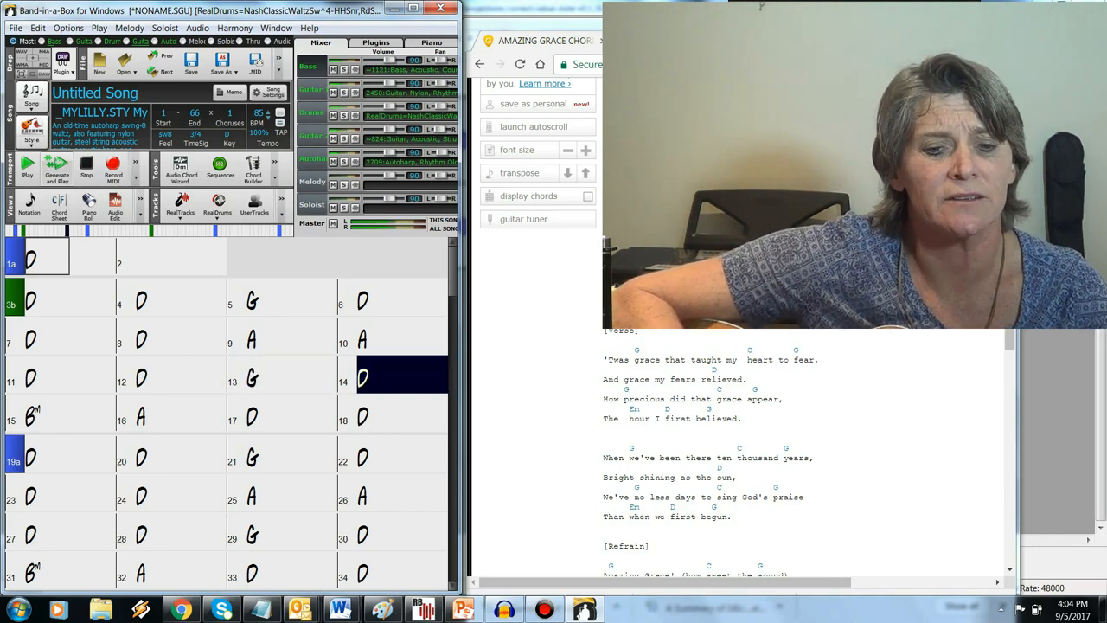
click(43, 431)
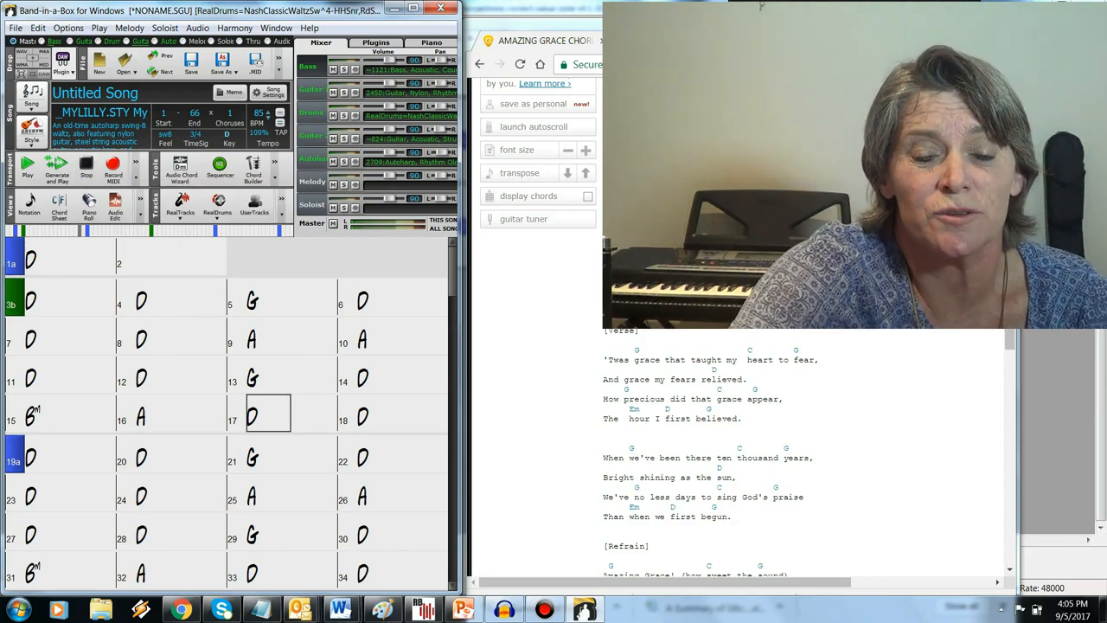
- Choose A in the Key box to transpose the chords from D
click(227, 136)
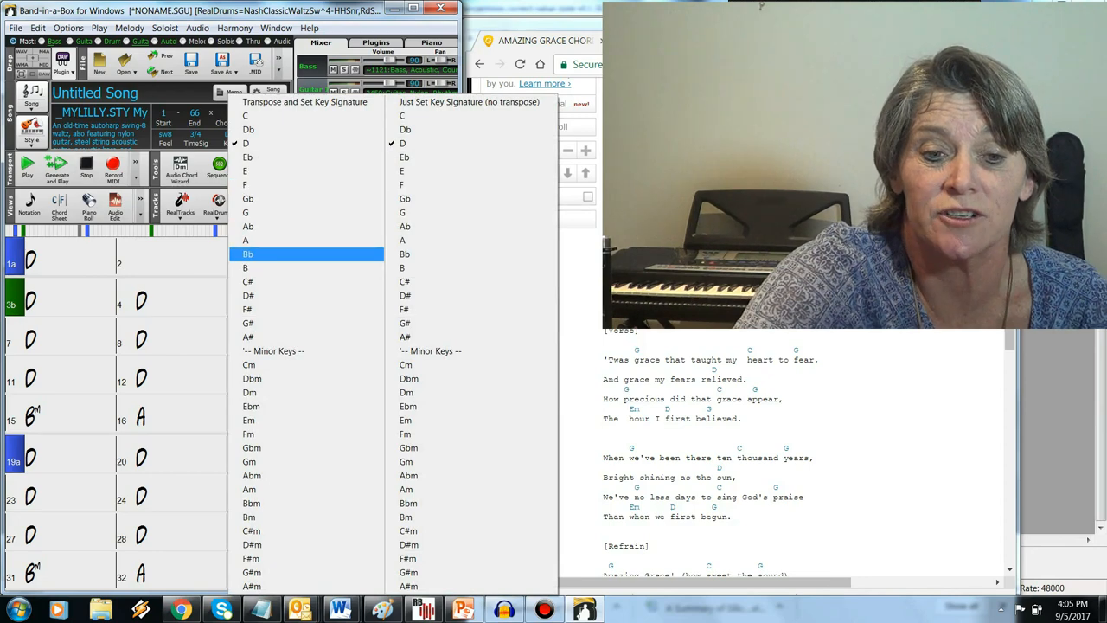
click(248, 253)
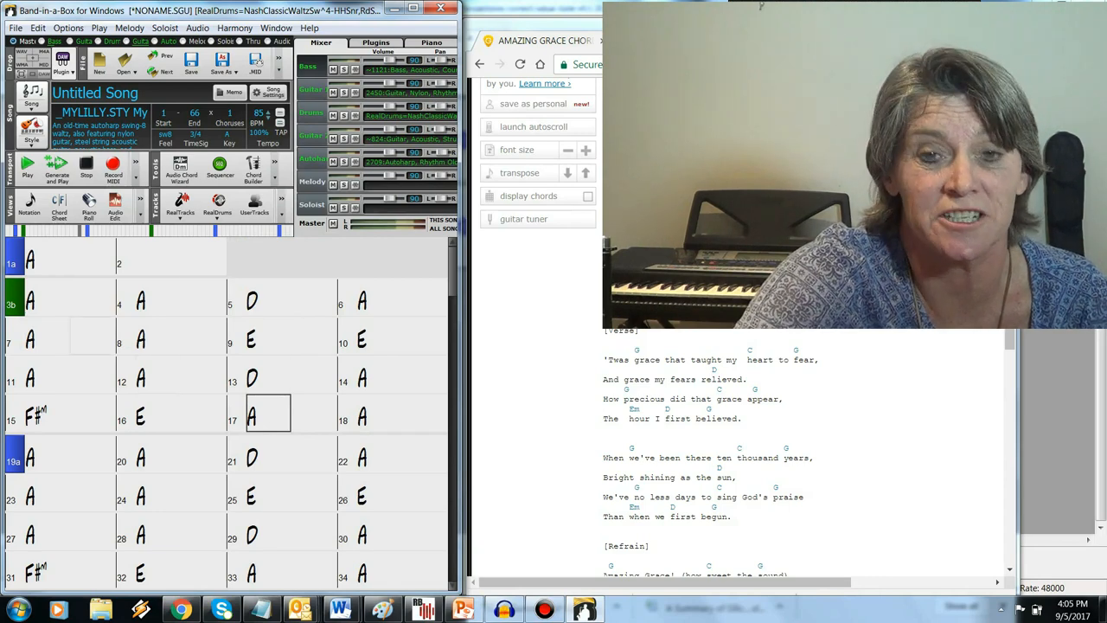
mouse_move(89, 207)
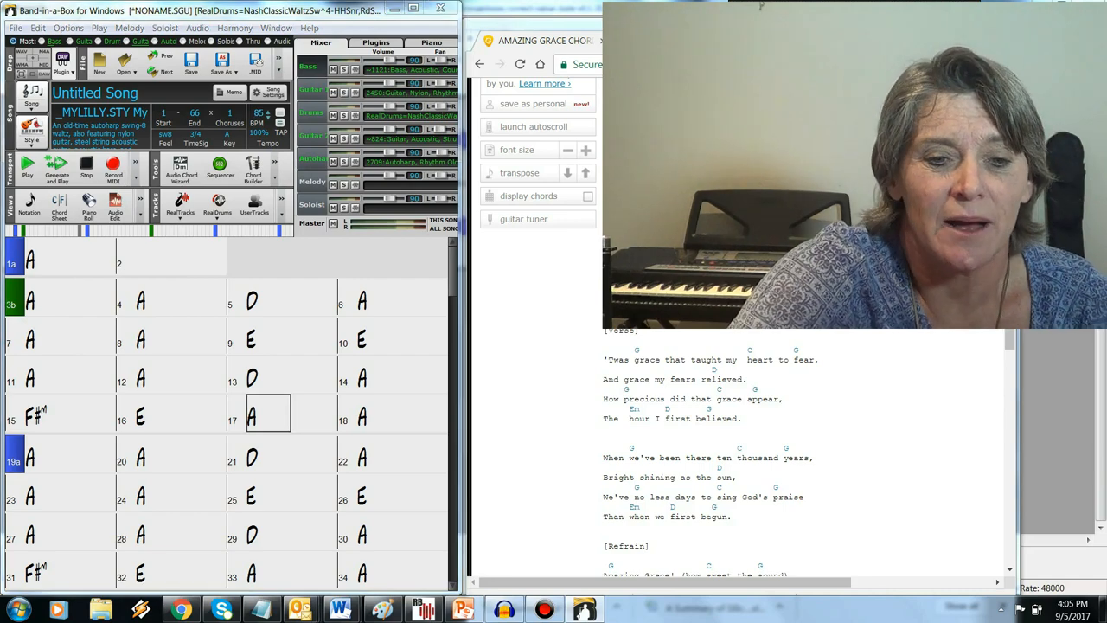
- Set the Amazing Grace tempo to 120 BPM, then generate and play the arrangement
click(258, 119)
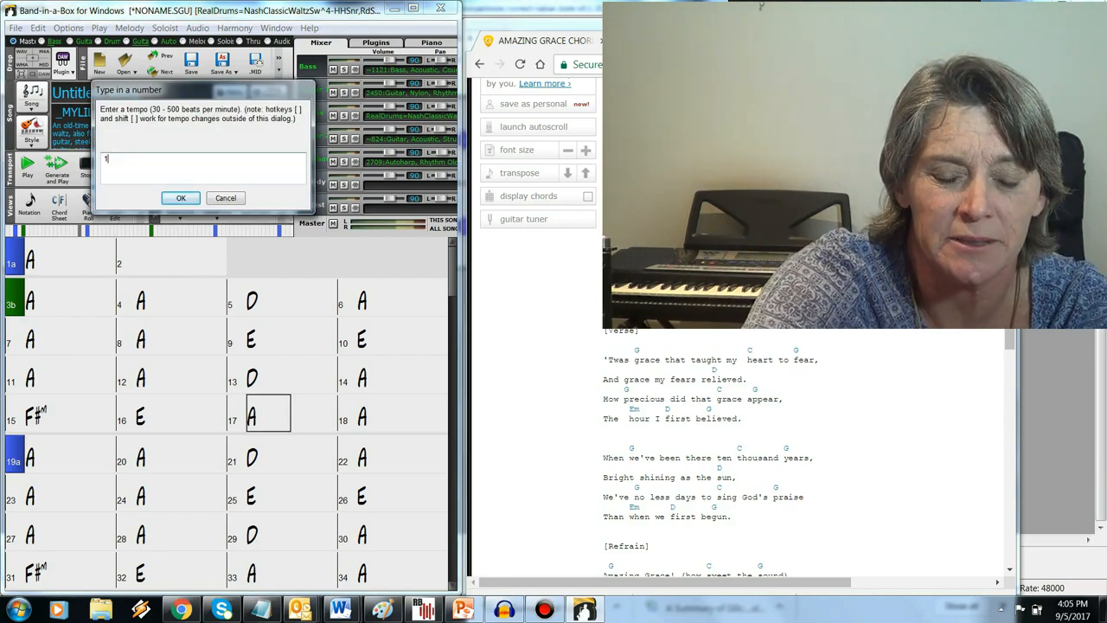
click(180, 197)
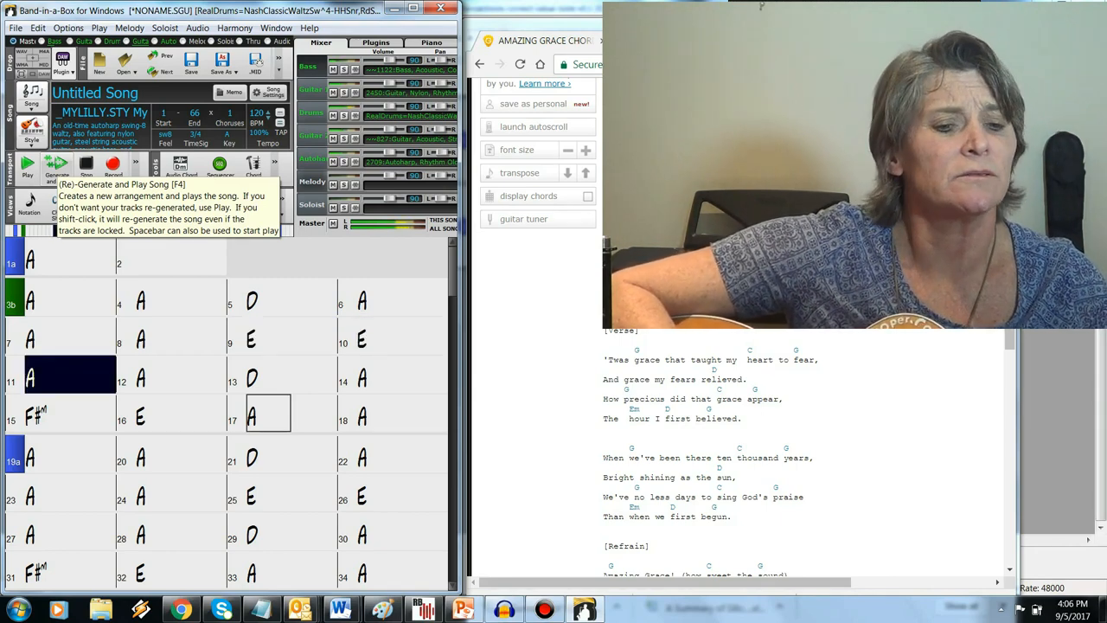
click(180, 376)
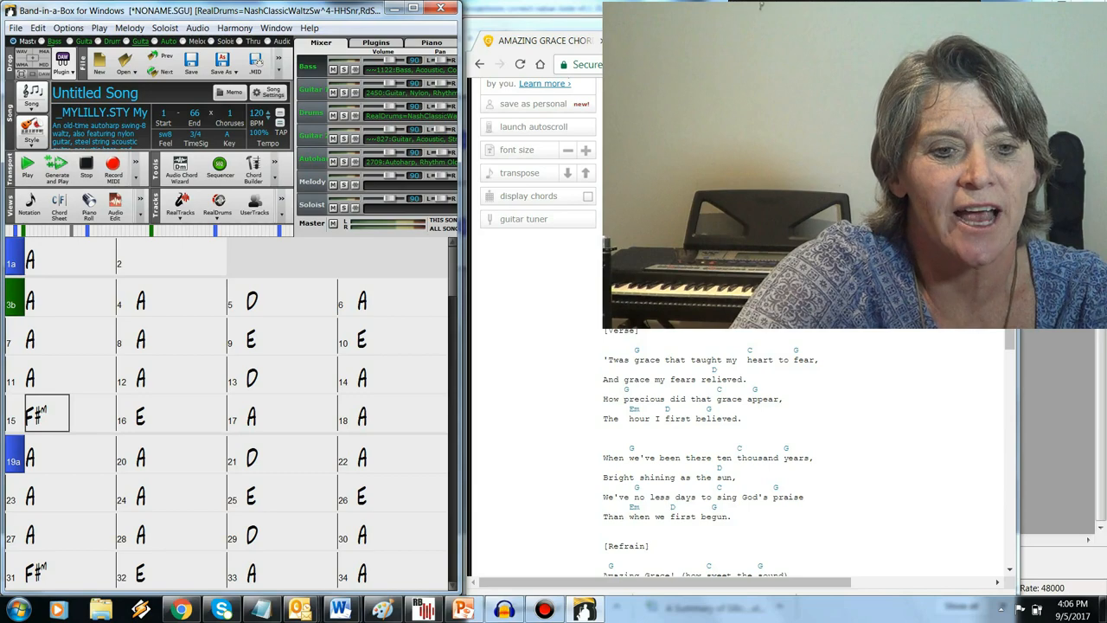
- Pick _SPRTGTS Slow Spirited Pop Rock from Folk styles sorted by tempo
click(40, 134)
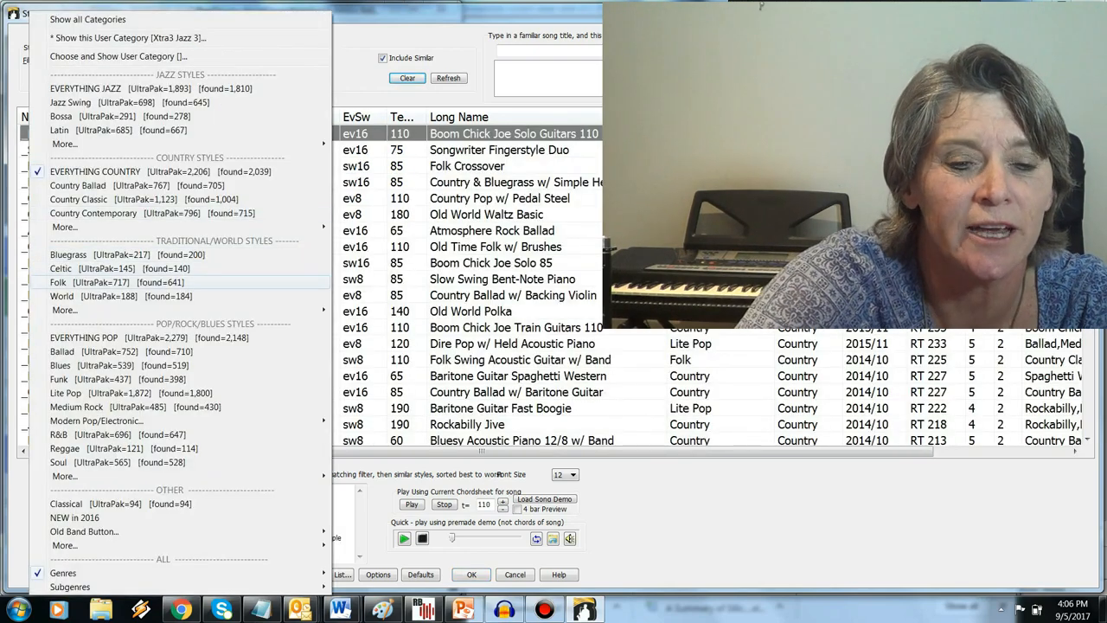
click(58, 282)
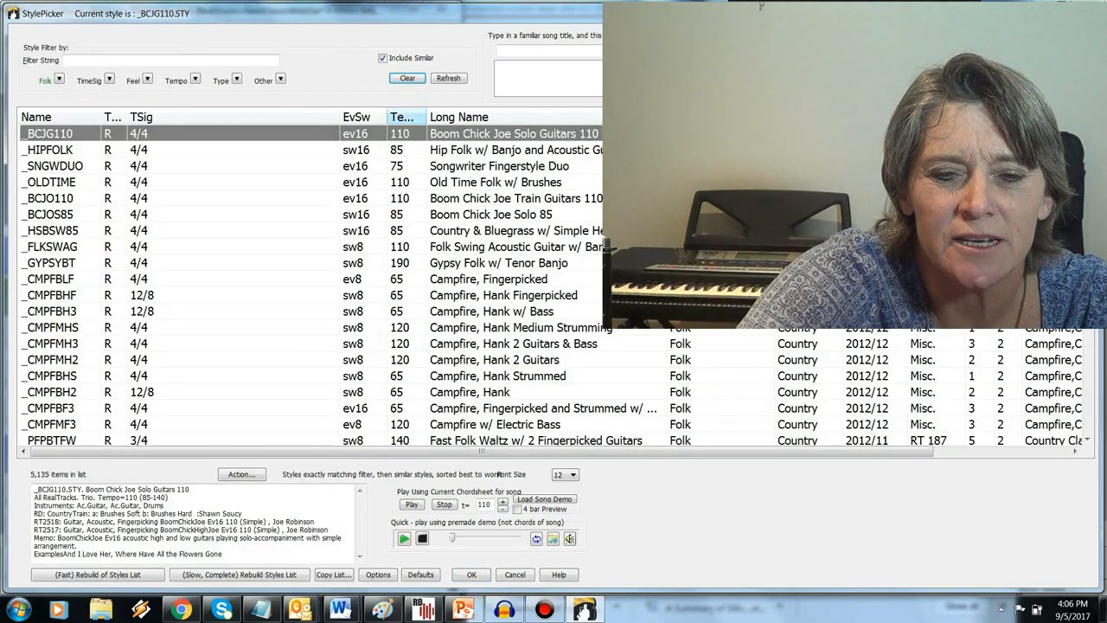
click(401, 116)
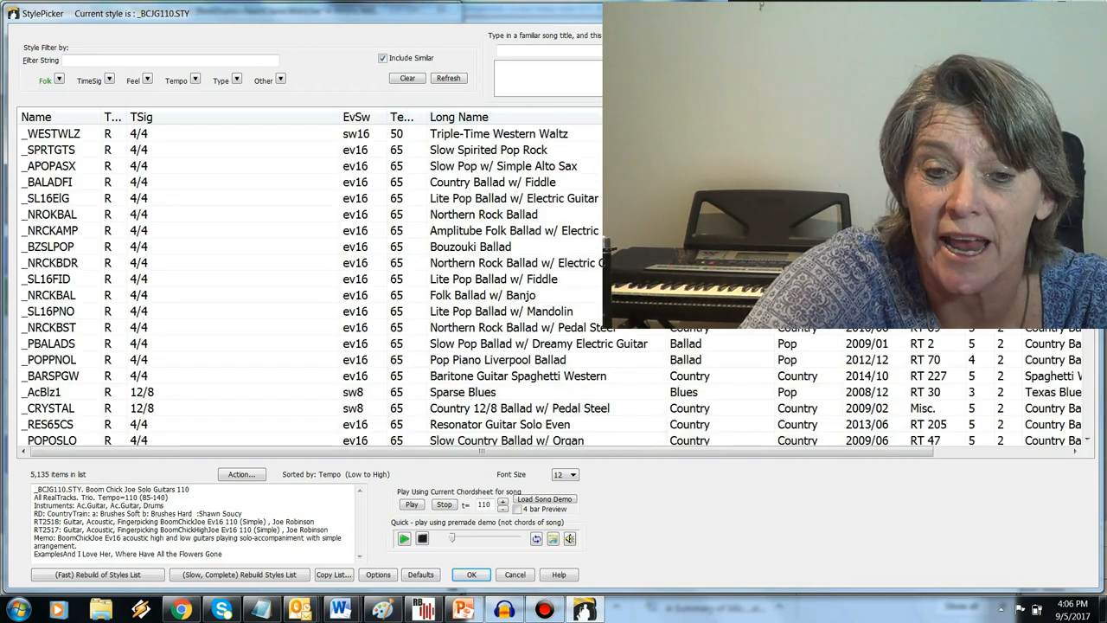
click(52, 150)
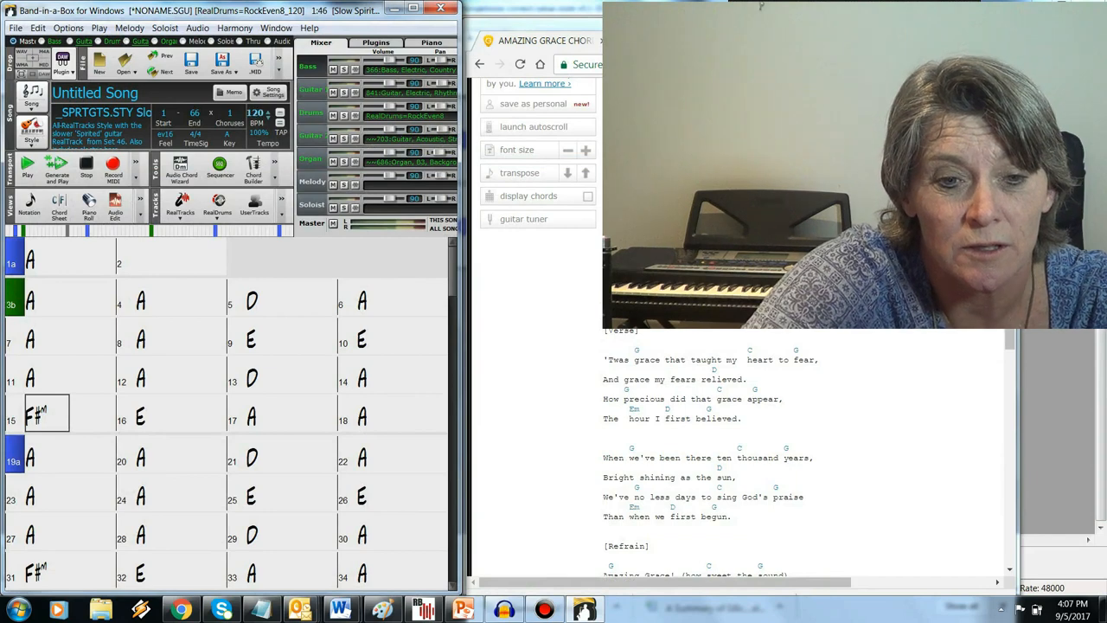
- Lower the tempo to 85 BPM, then generate and play the Slow Spirited Pop Rock arrangement
click(254, 113)
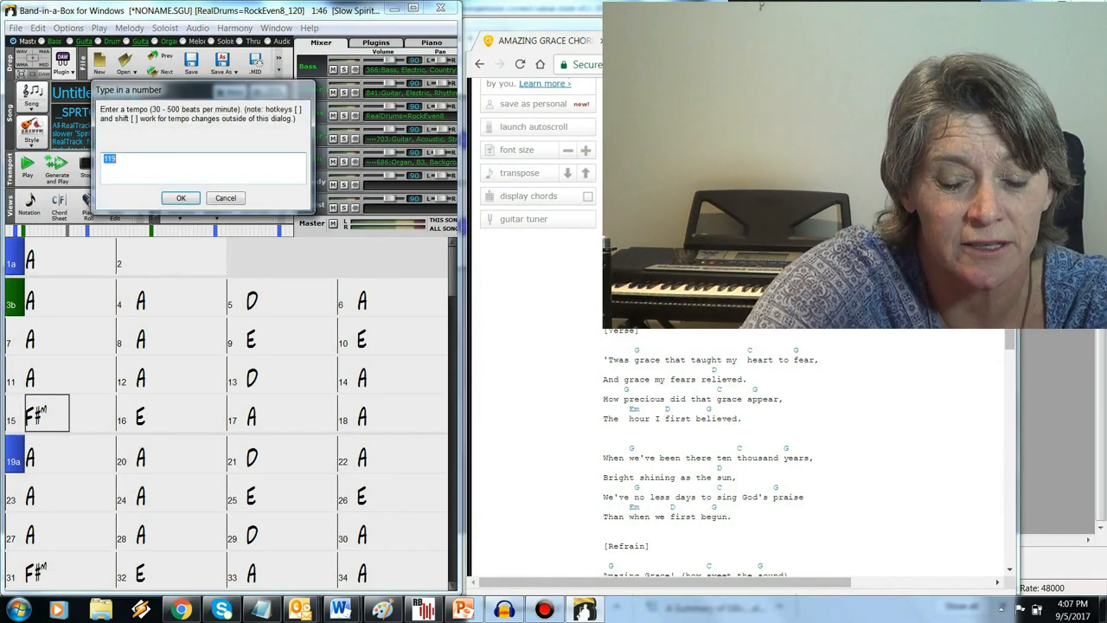
click(181, 198)
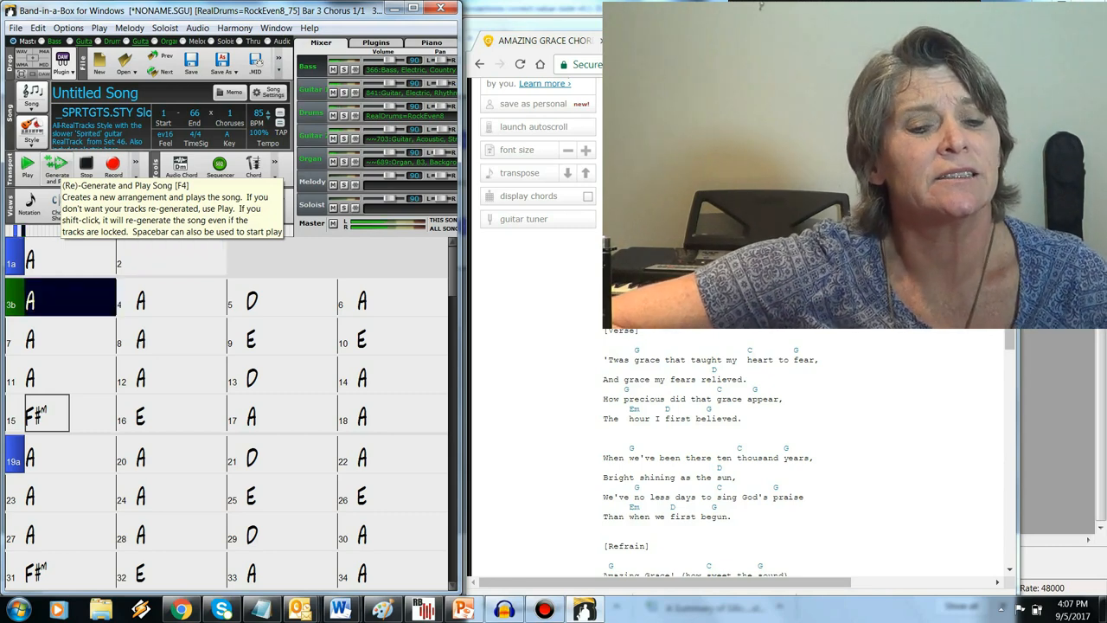
click(140, 300)
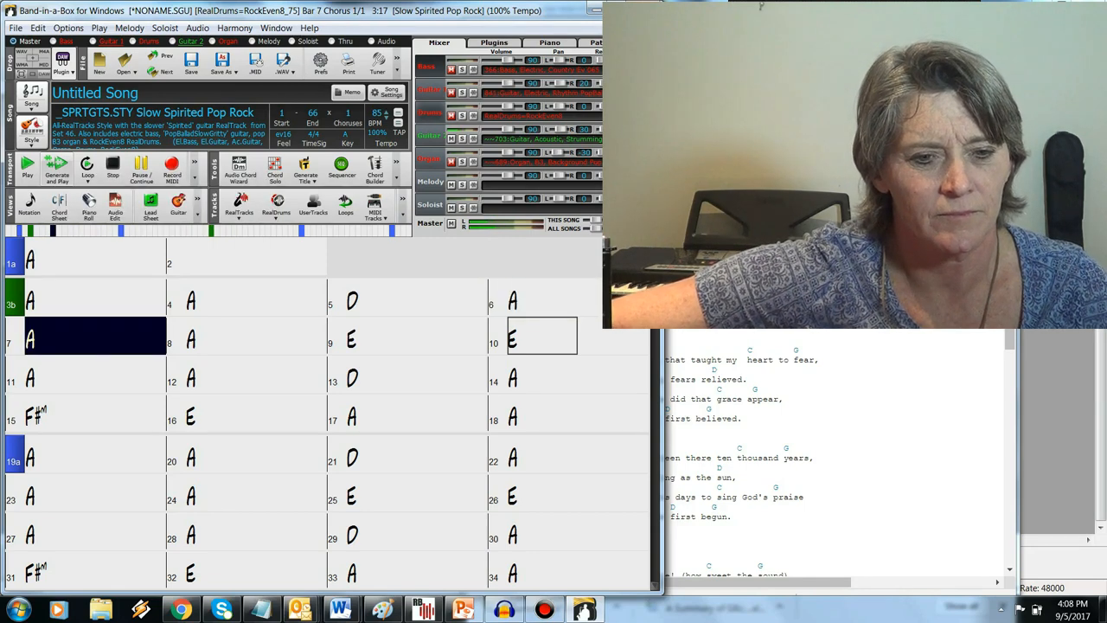
- Resize the Band-in-a-Box window so the Ultimate Guitar Amazing Grace chords show during playback
click(250, 338)
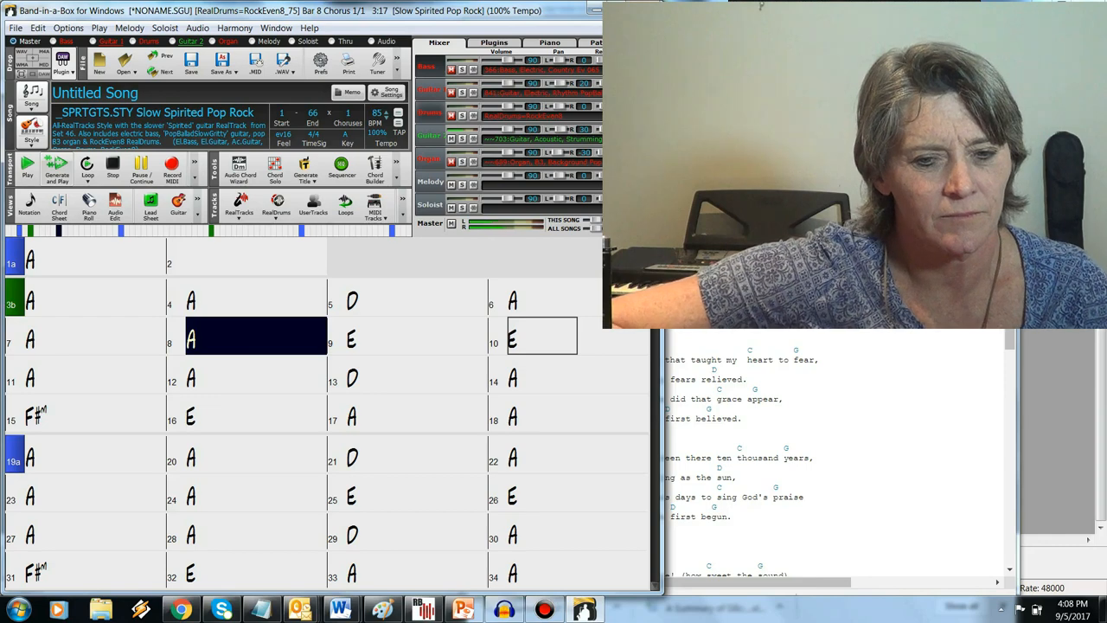
click(415, 336)
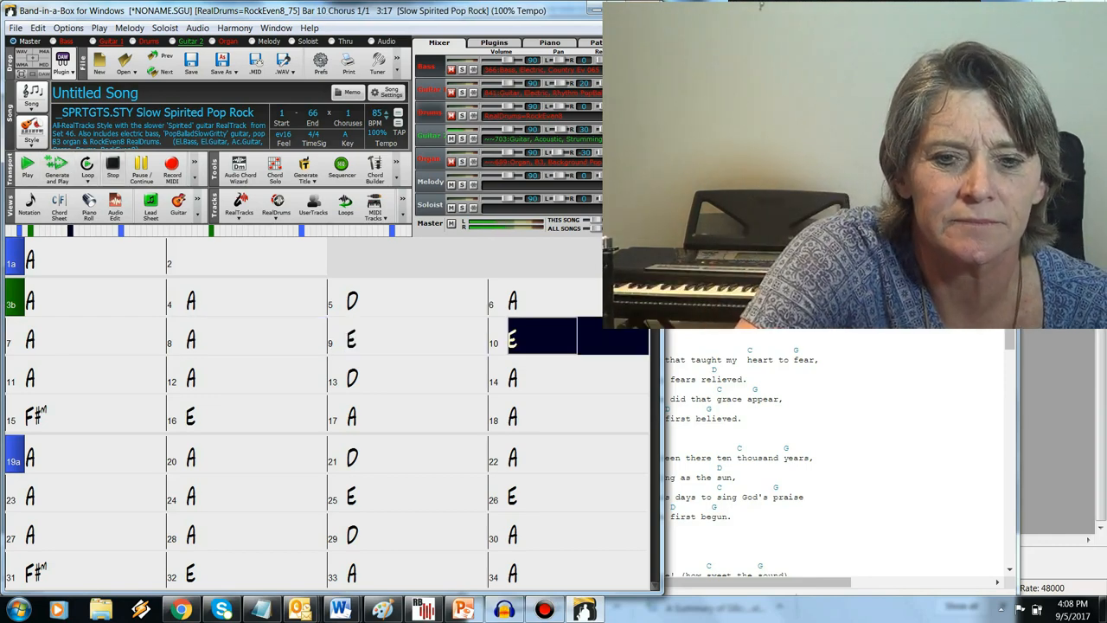
click(28, 164)
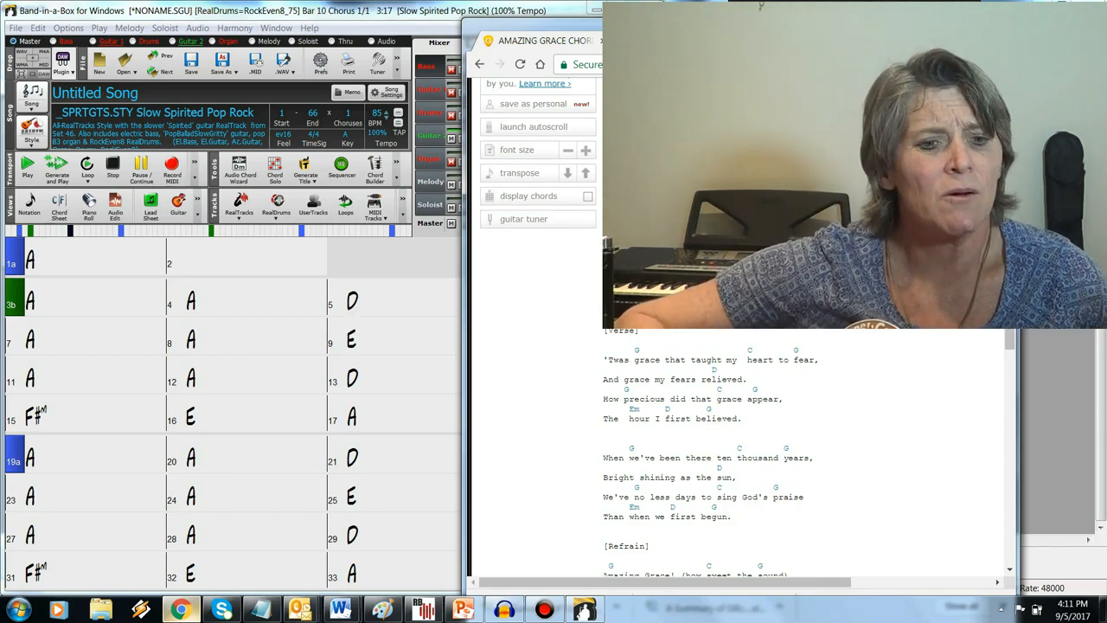
click(78, 378)
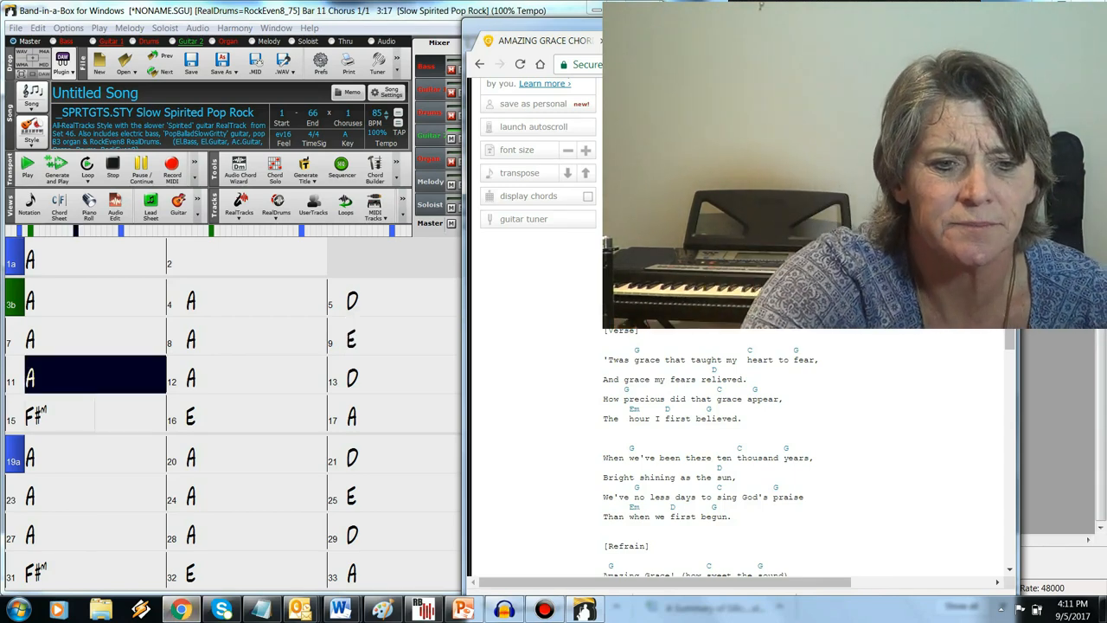